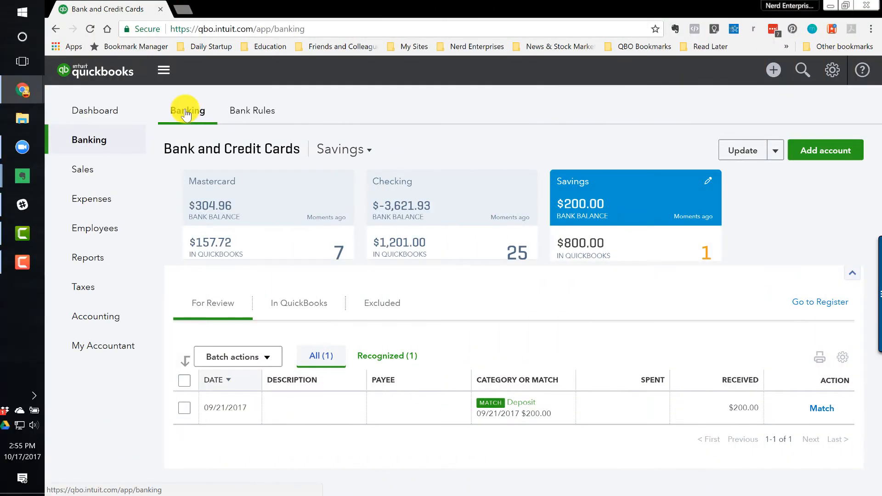
mouse_move(348, 418)
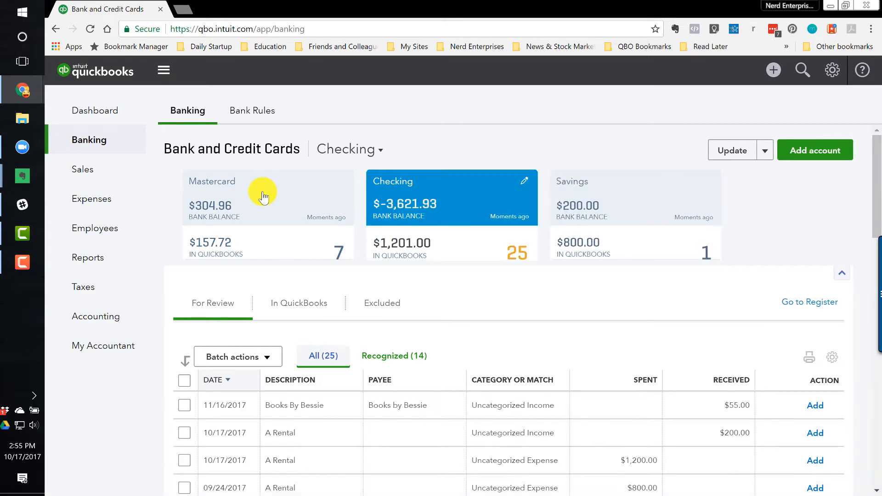
Show the Mastercard feed with its seven transactions awaiting review
left_click(262, 197)
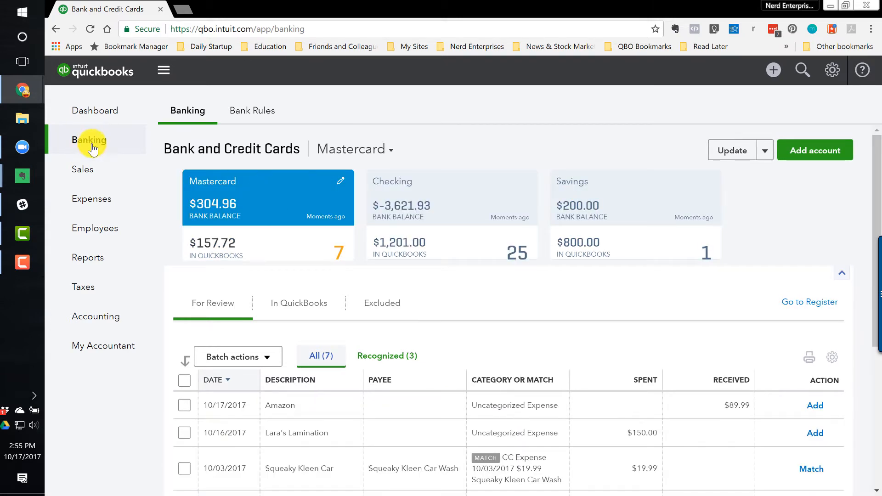
mouse_move(83, 170)
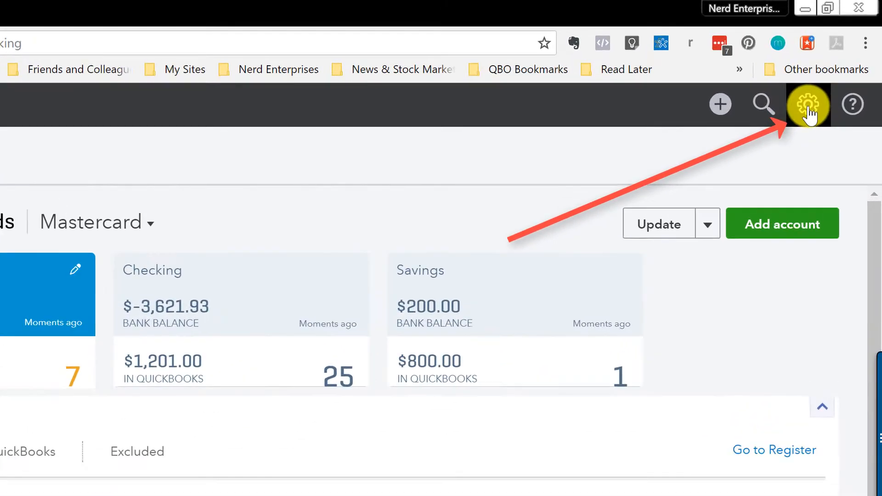
Open the gear menu listing Your Company, Lists, Tools and Profile options
left_click(807, 104)
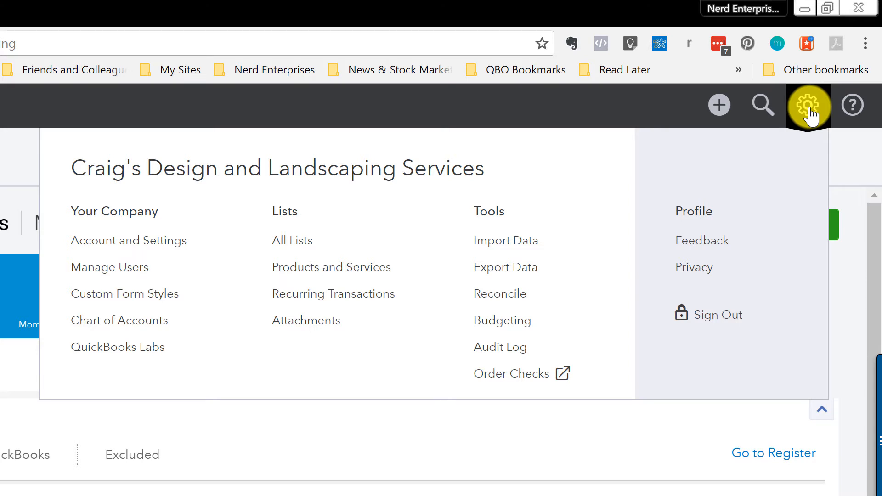
mouse_move(800, 123)
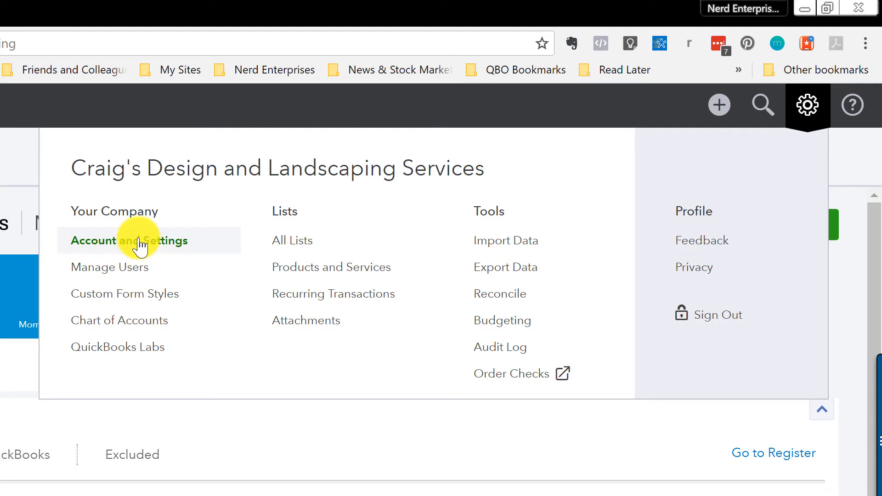
mouse_move(121, 248)
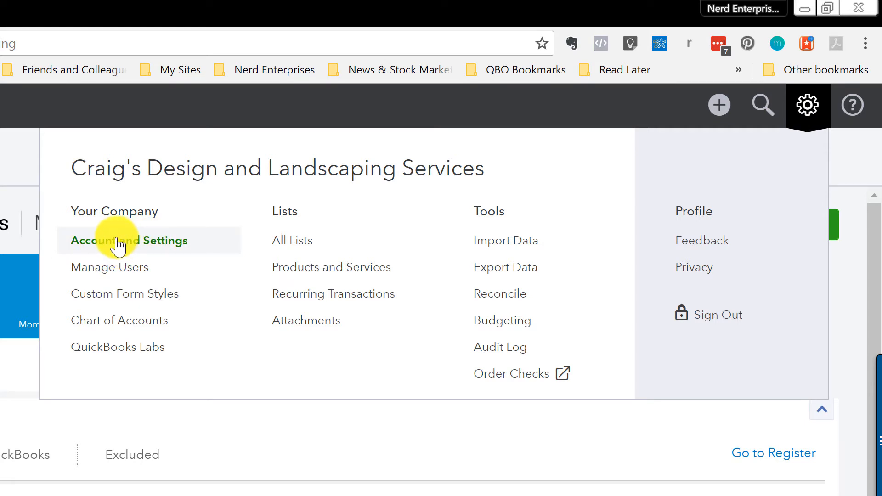
mouse_move(141, 247)
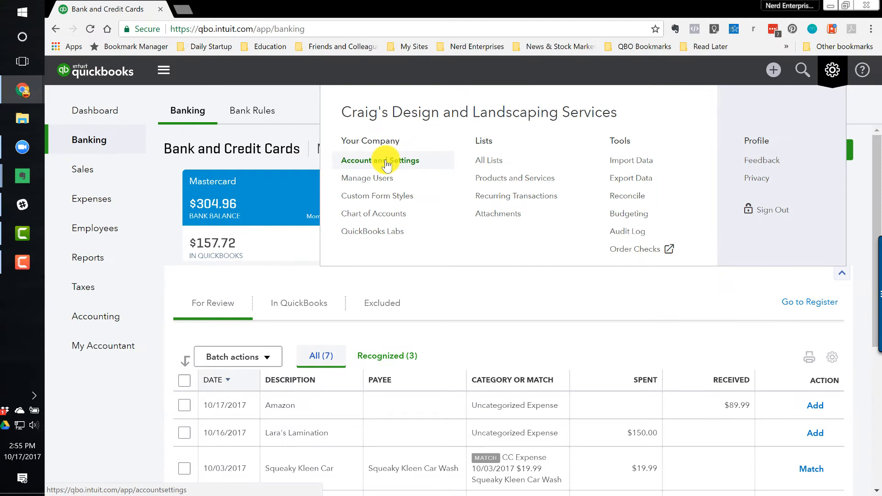
mouse_move(380, 199)
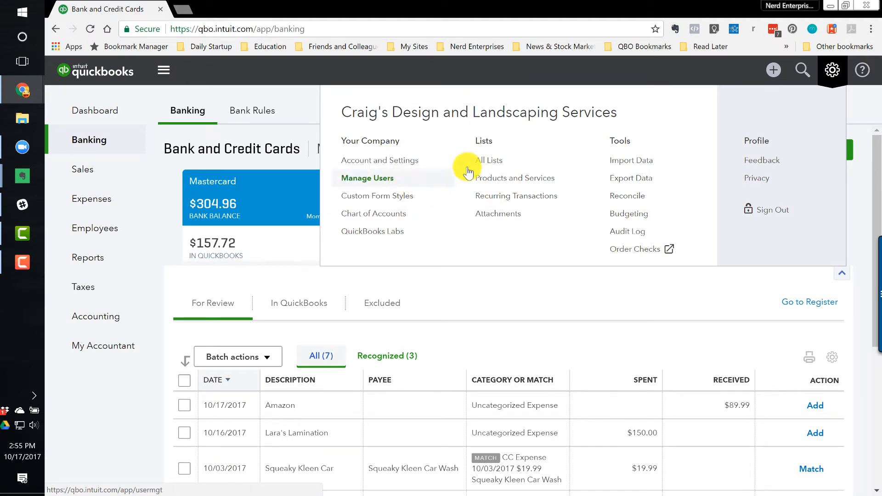
mouse_move(365, 165)
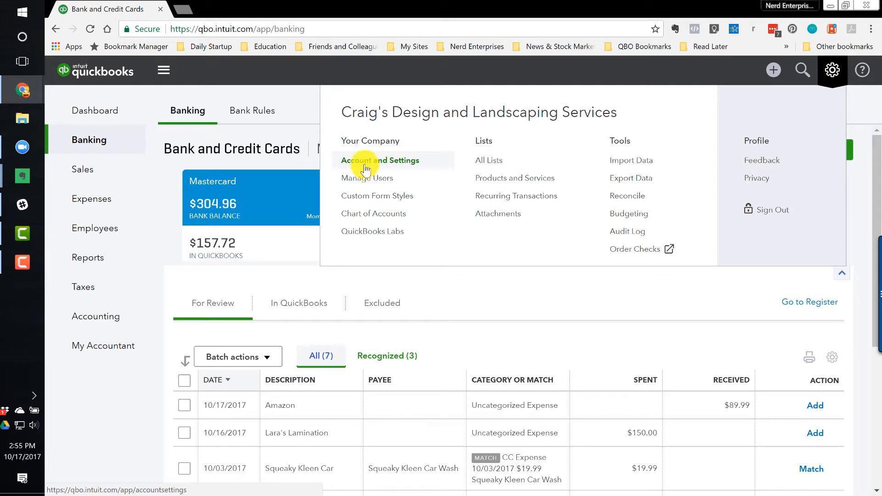
mouse_move(832, 69)
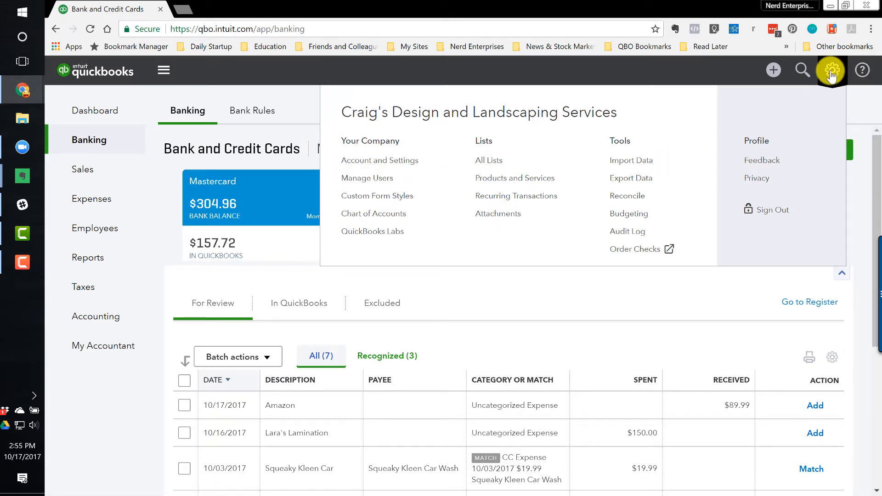
mouse_move(638, 157)
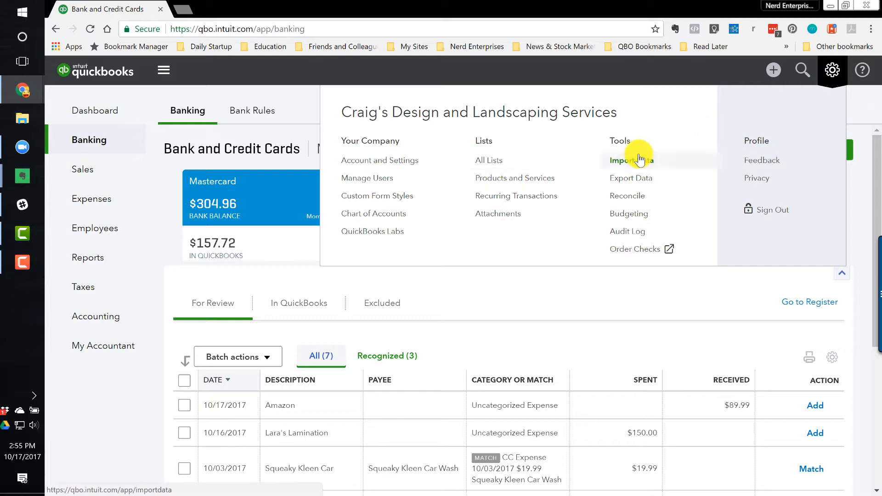
mouse_move(634, 204)
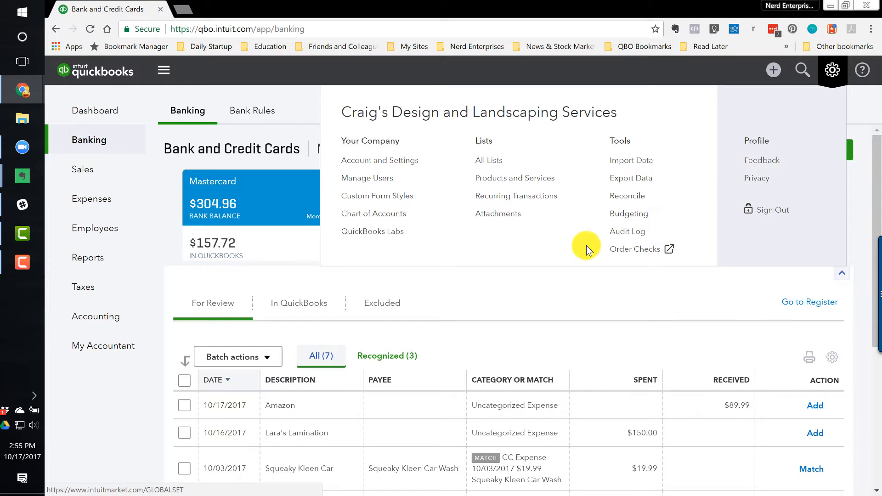
mouse_move(832, 70)
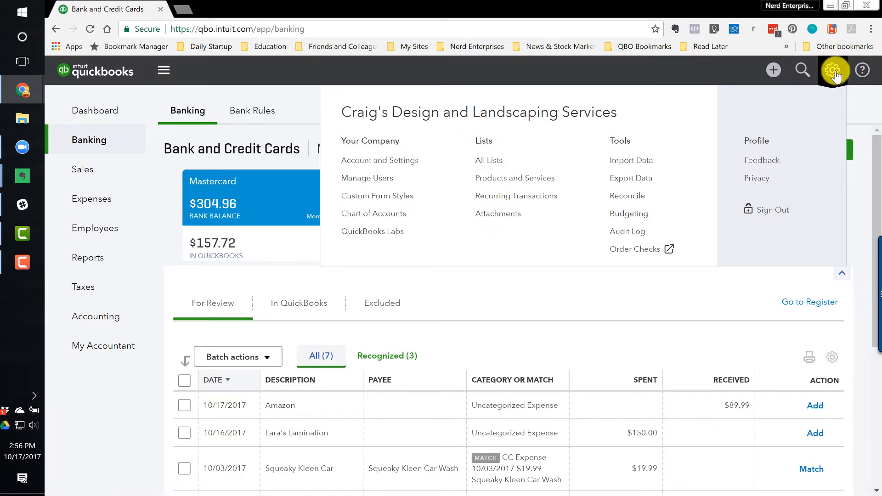
mouse_move(833, 70)
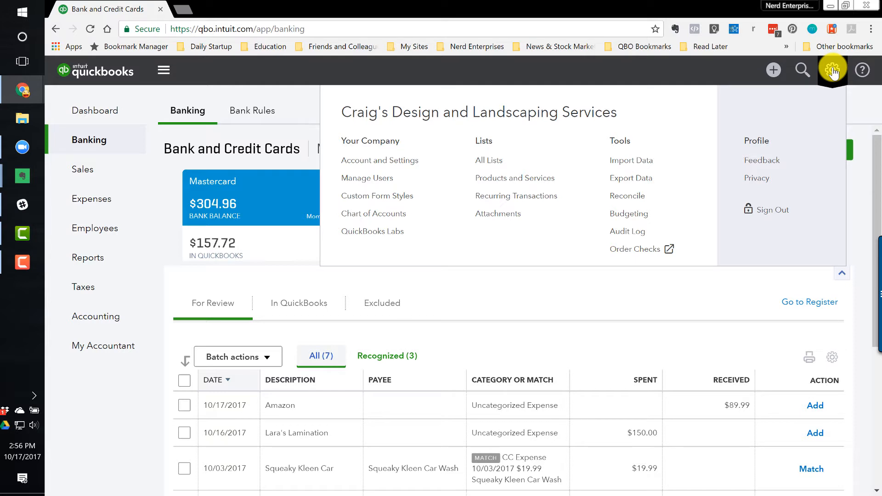
Close the gear menu and show the + Create menu of transaction types
left_click(832, 70)
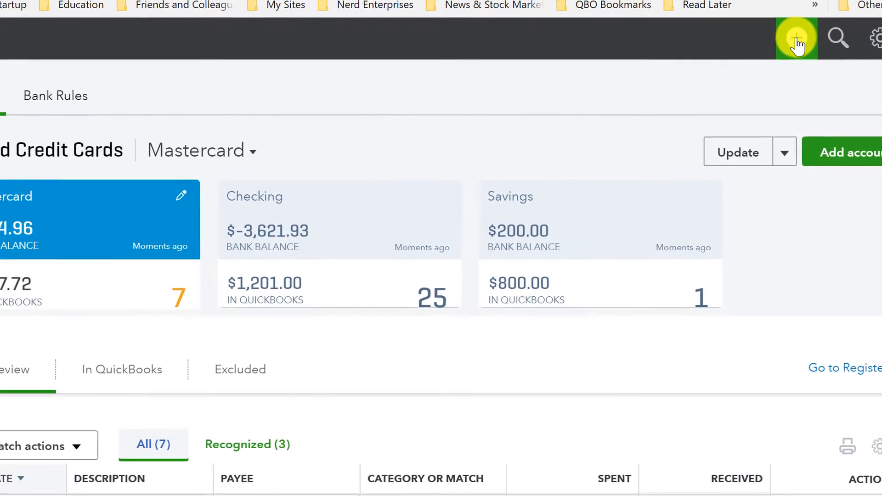
left_click(797, 36)
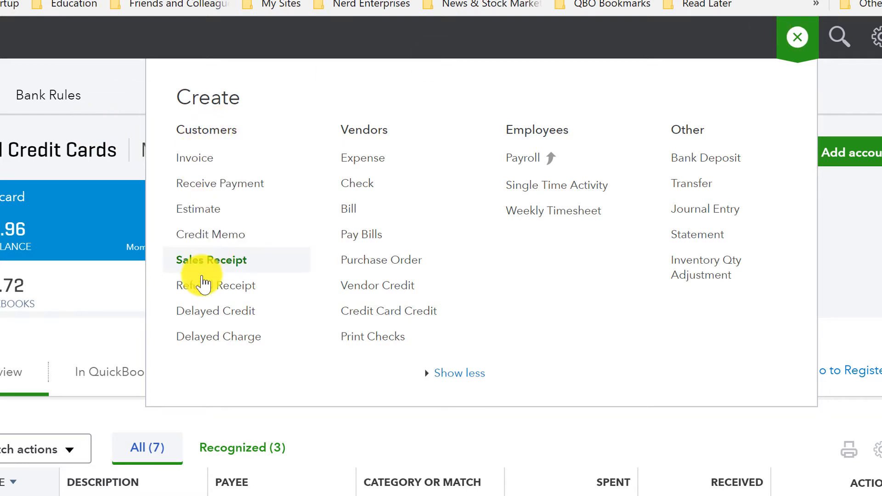
mouse_move(365, 140)
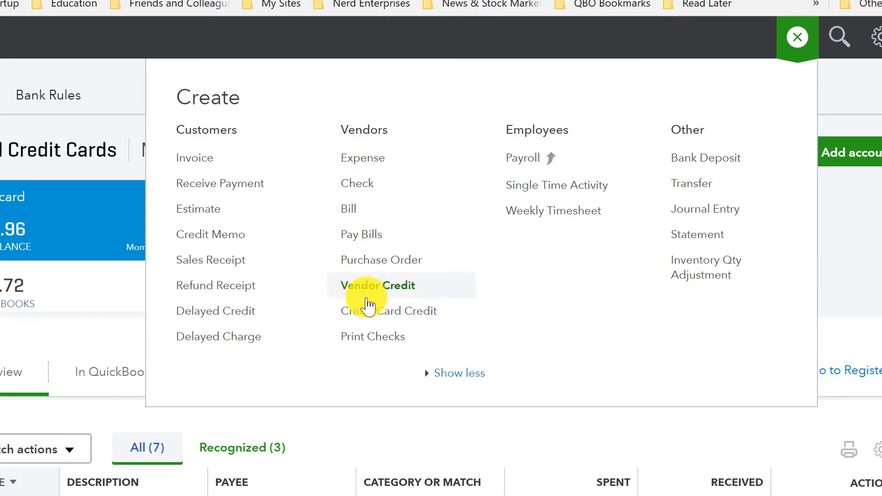
mouse_move(534, 133)
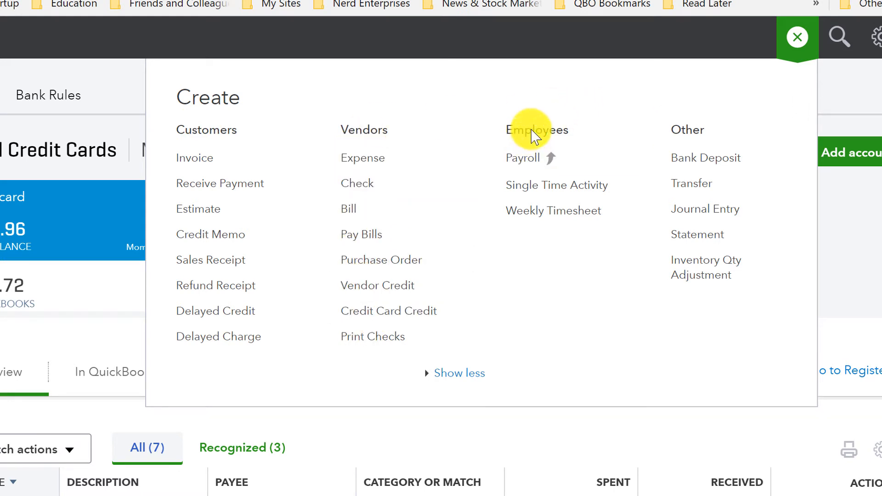
mouse_move(689, 138)
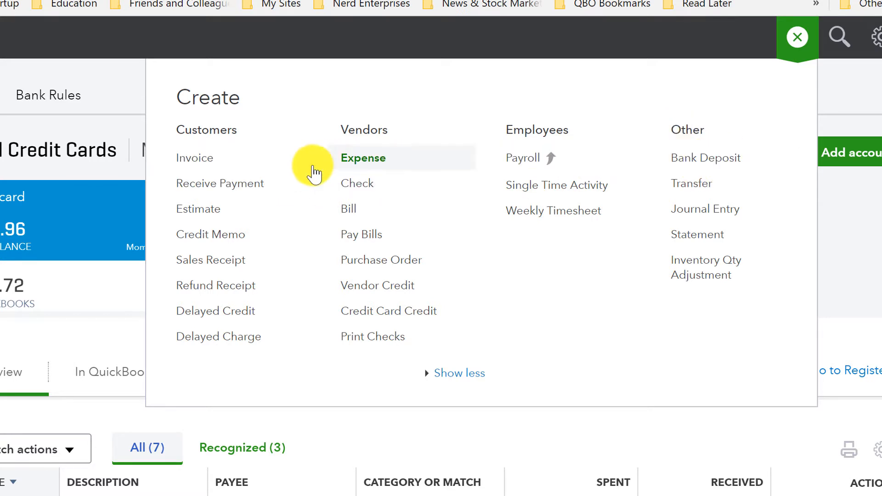
mouse_move(702, 163)
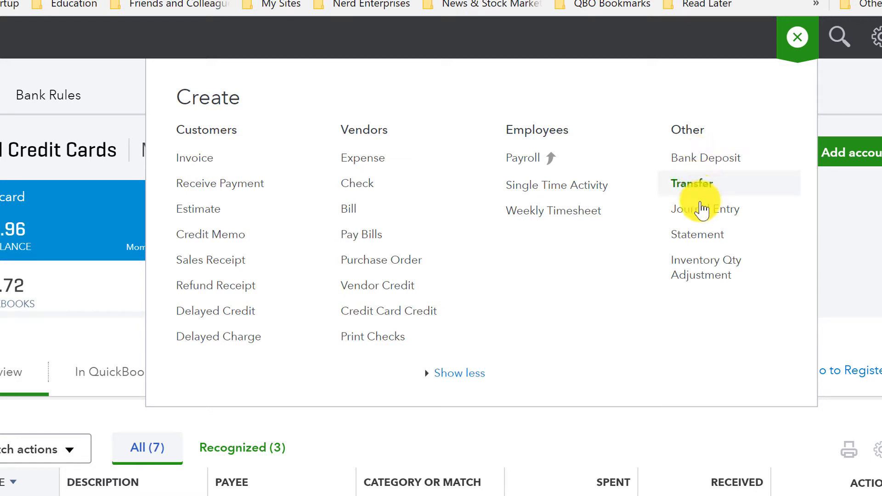
mouse_move(711, 267)
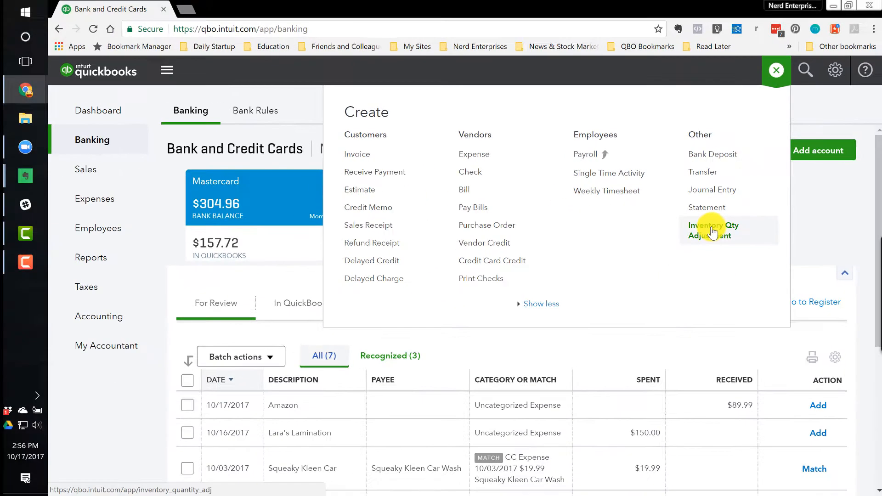
mouse_move(708, 227)
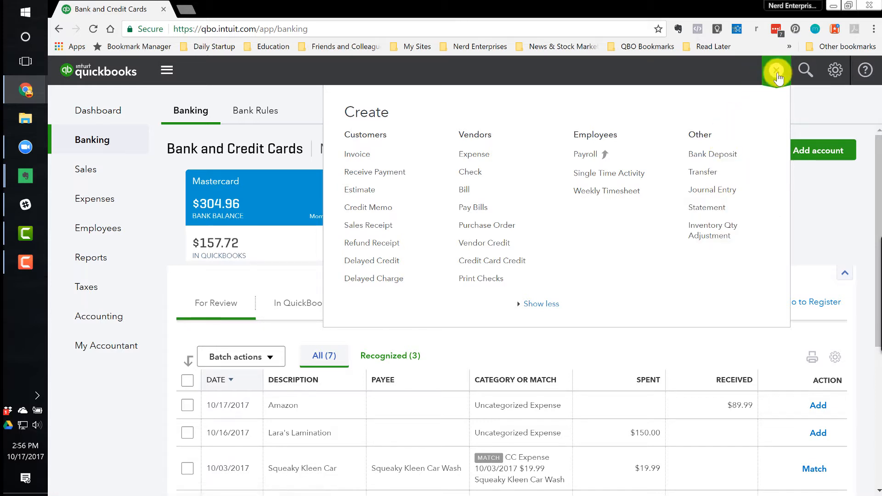
Close the + Create menu of new transaction types
left_click(834, 70)
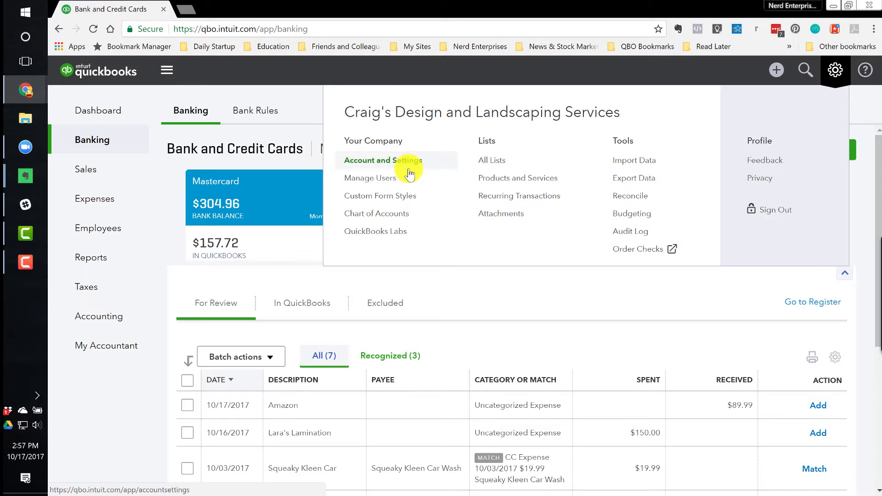
mouse_move(360, 168)
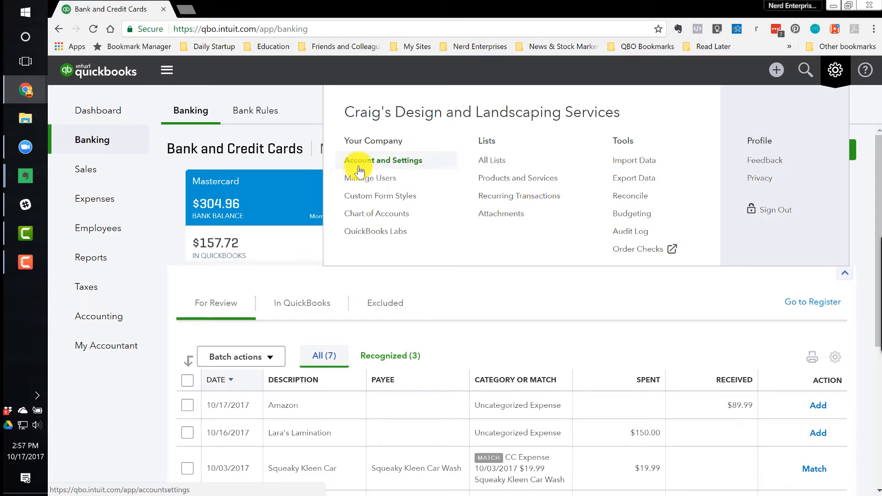
mouse_move(378, 163)
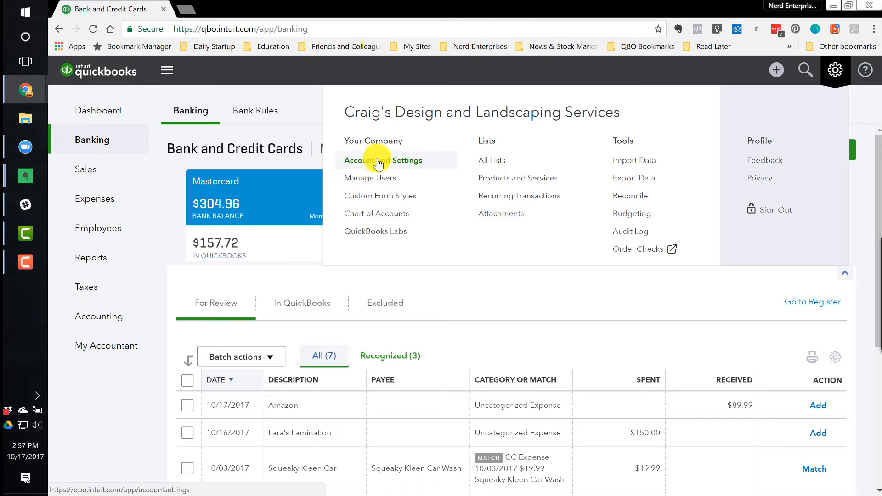
mouse_move(487, 142)
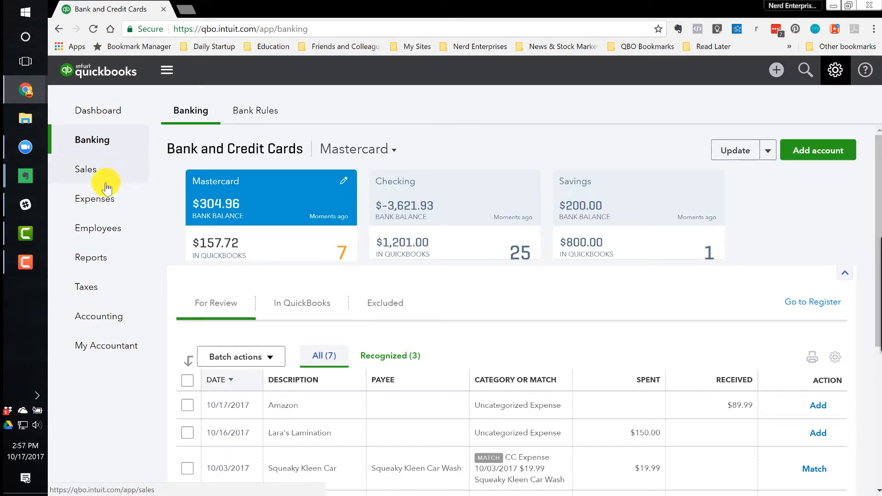
mouse_move(82, 171)
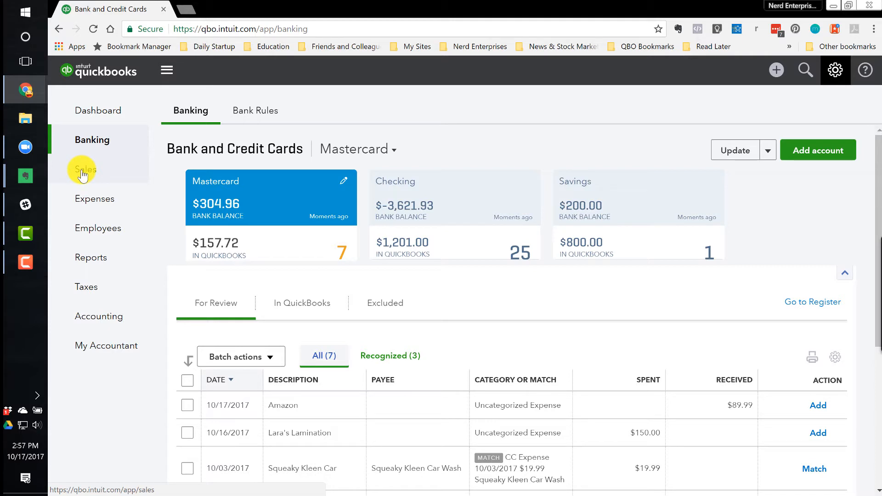
Open Sales Transactions and filter the list to overdue invoices
left_click(85, 169)
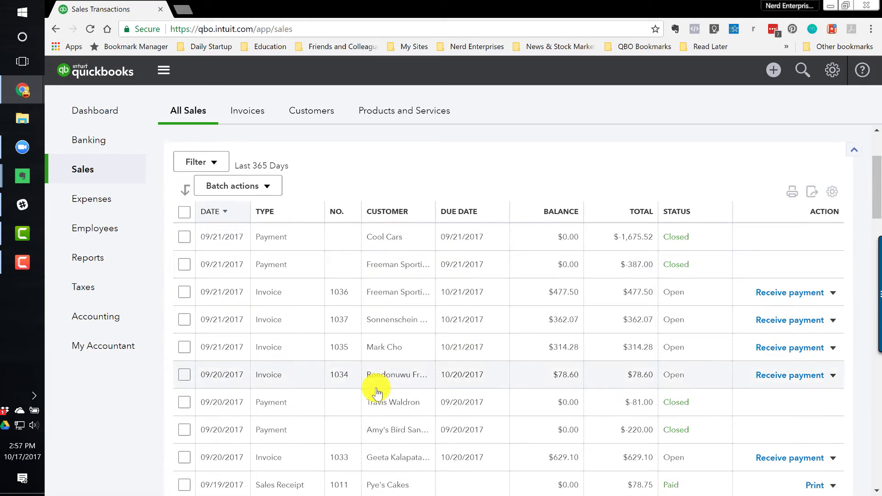
scroll("down", 3)
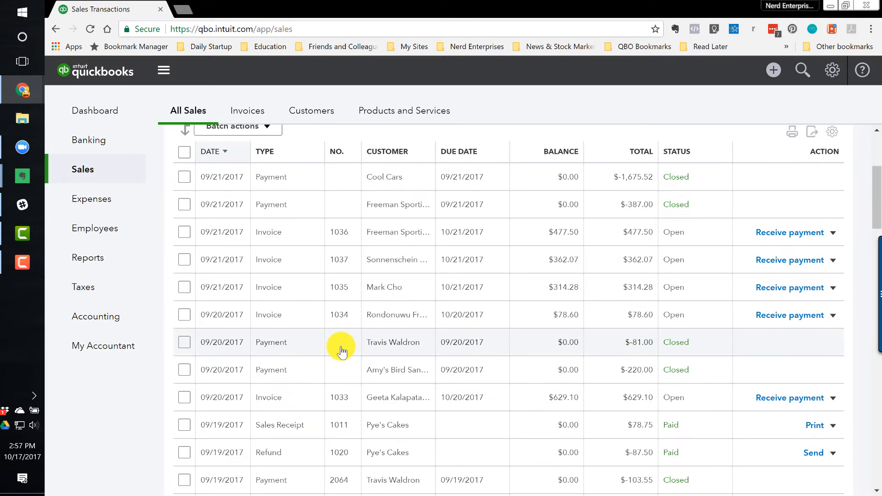
scroll("down", 3)
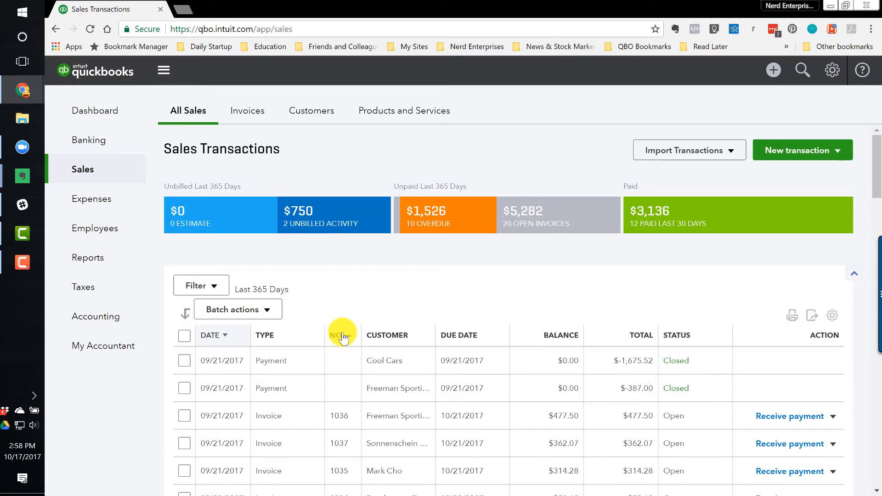
scroll("down", 3)
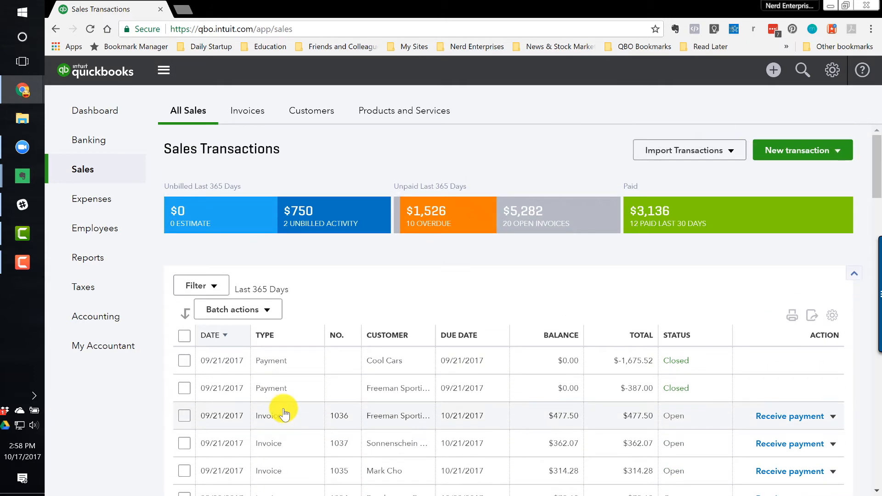
mouse_move(288, 421)
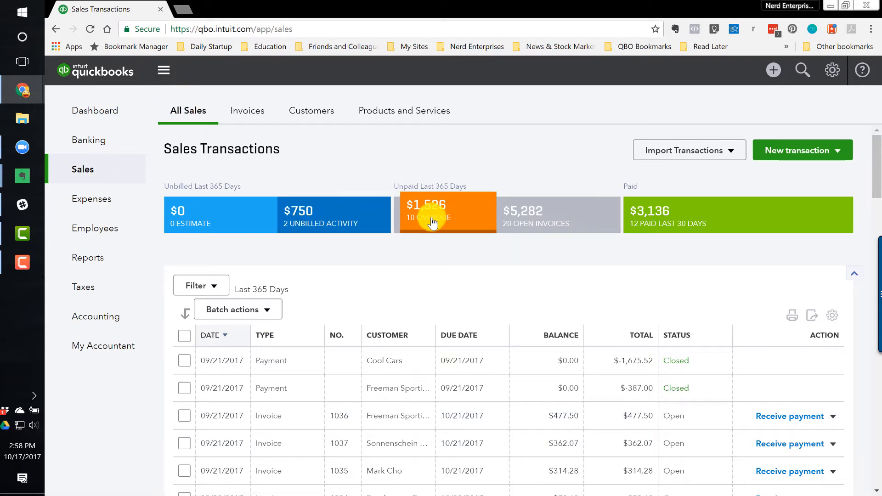
left_click(432, 221)
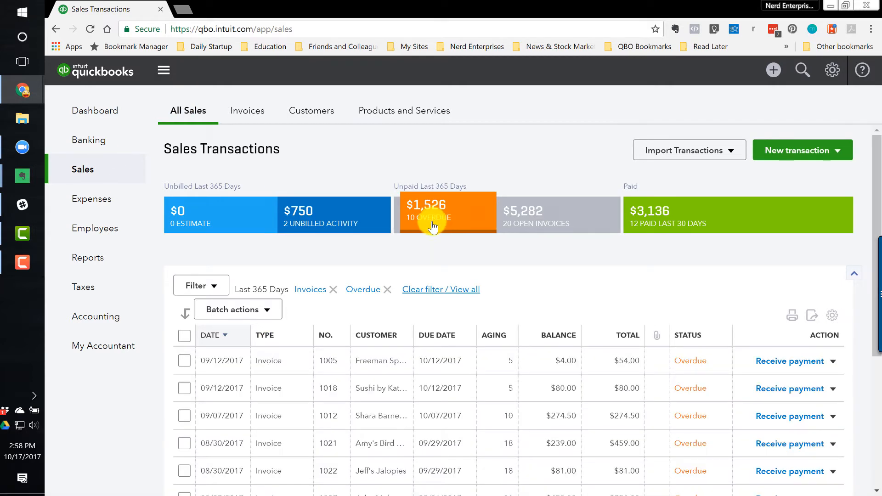
mouse_move(282, 170)
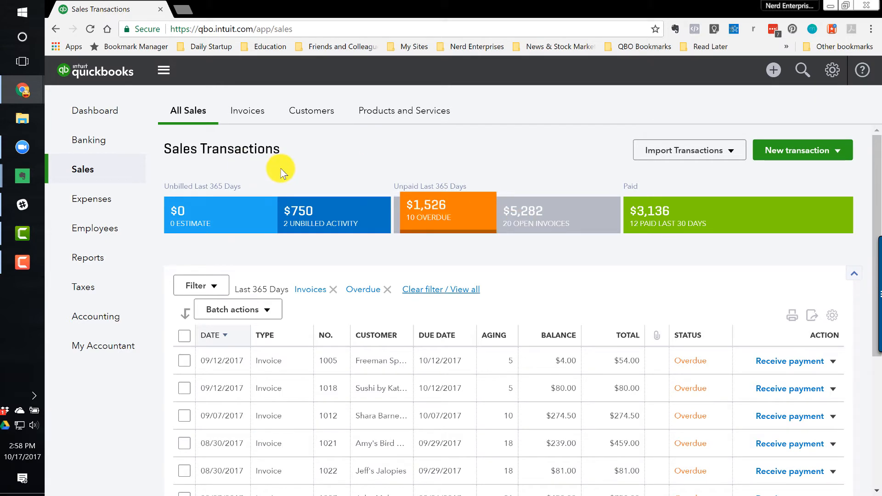
Peek at the Invoices tab, return to All Sales, and close the filter panel
left_click(247, 110)
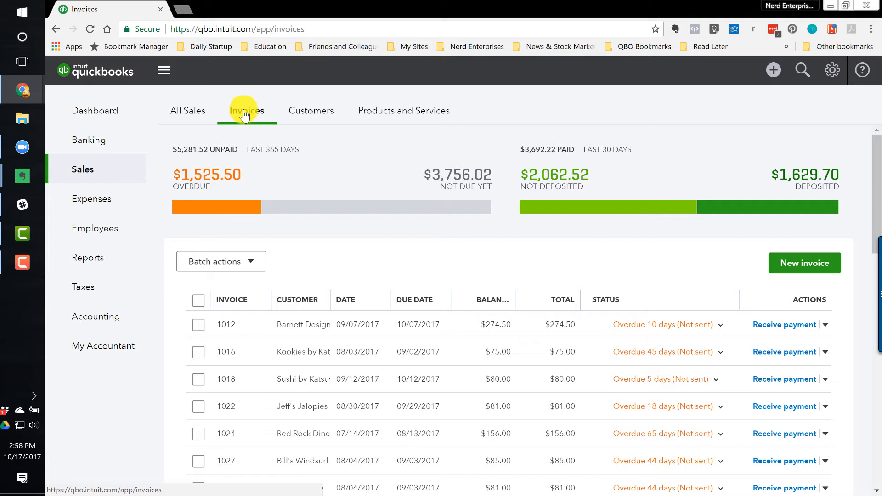
left_click(188, 111)
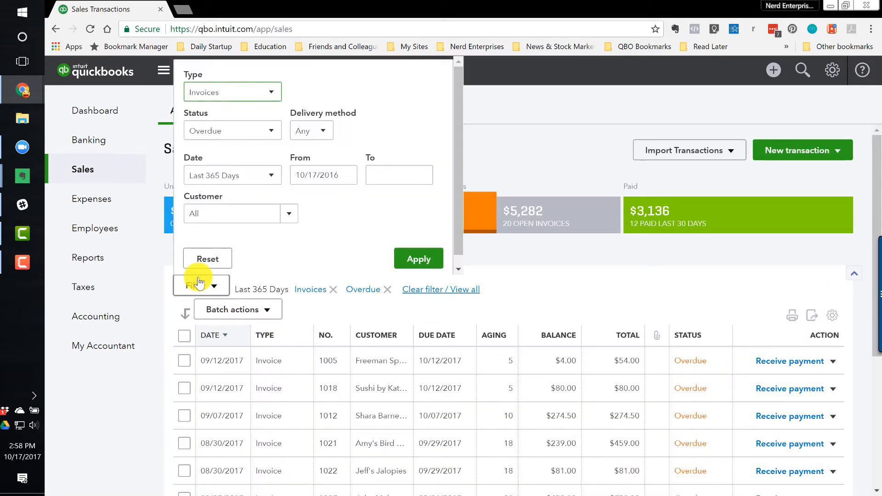
left_click(238, 92)
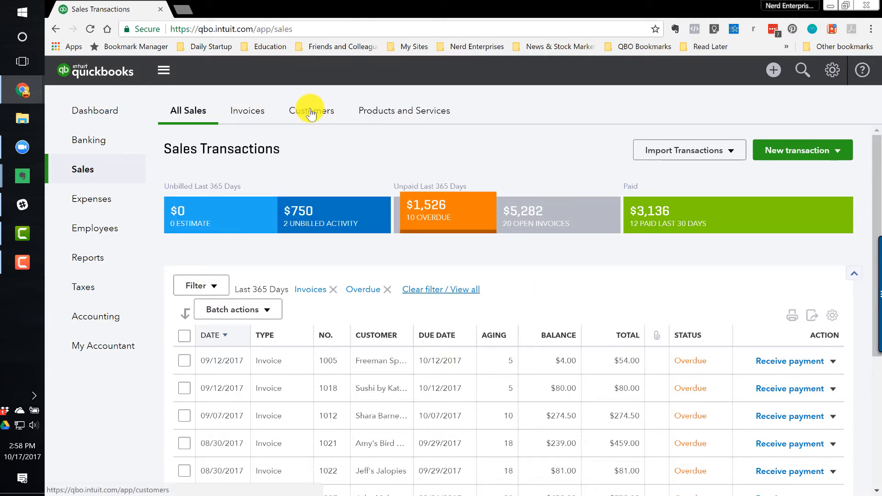
left_click(310, 111)
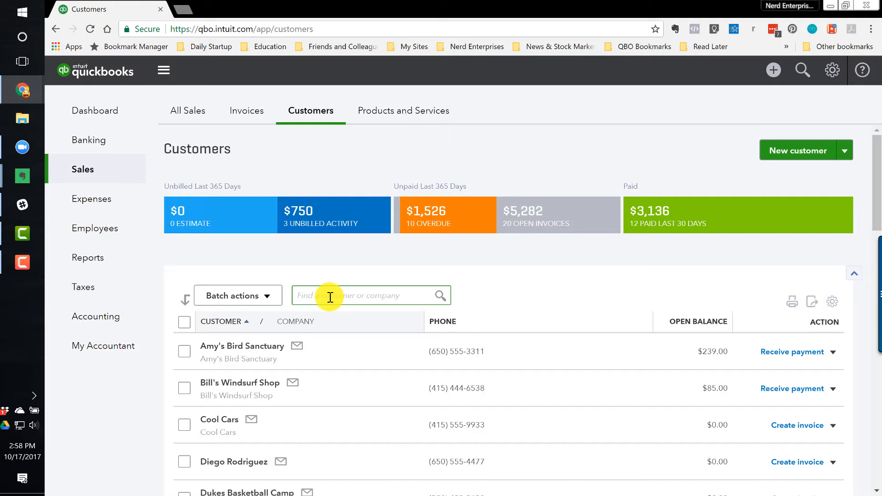
type("Dieg")
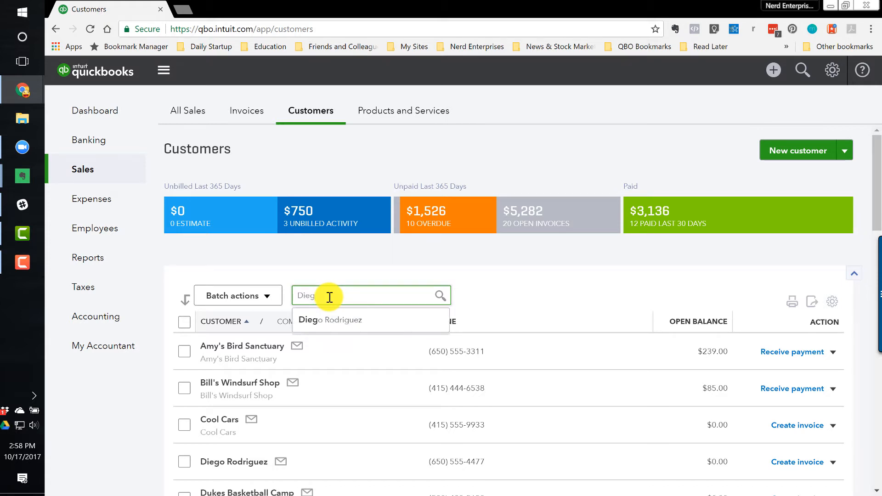
left_click(329, 319)
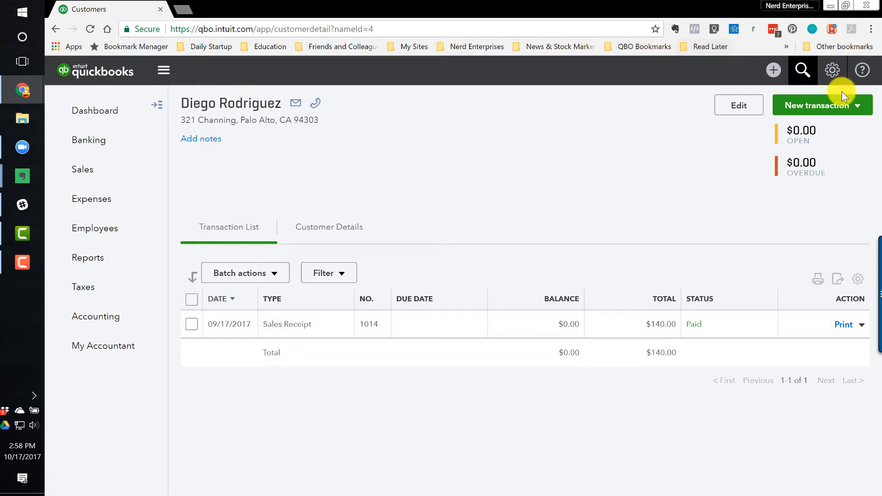
Check the New transaction options and Create menu, then return to the Sales list
left_click(822, 105)
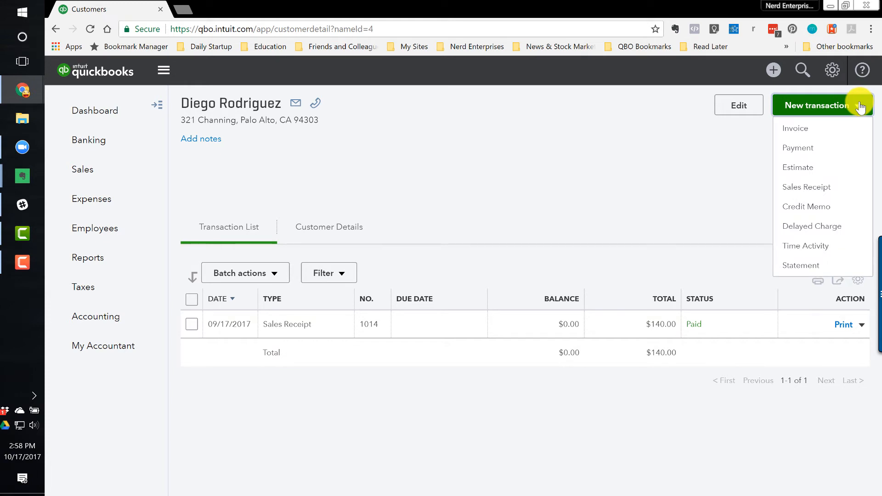
mouse_move(797, 168)
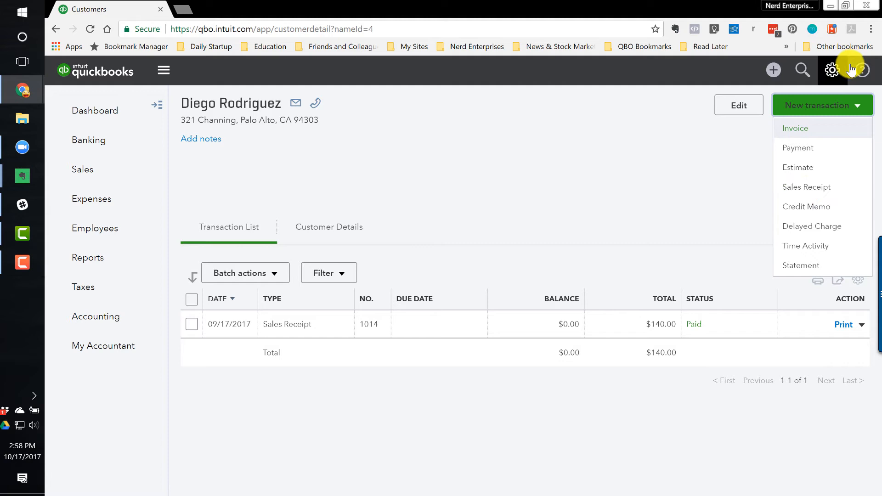
left_click(773, 70)
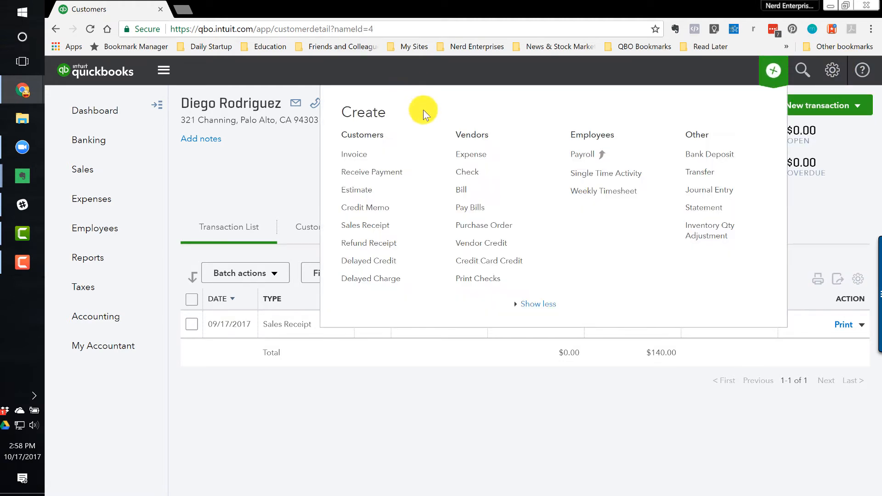
mouse_move(848, 152)
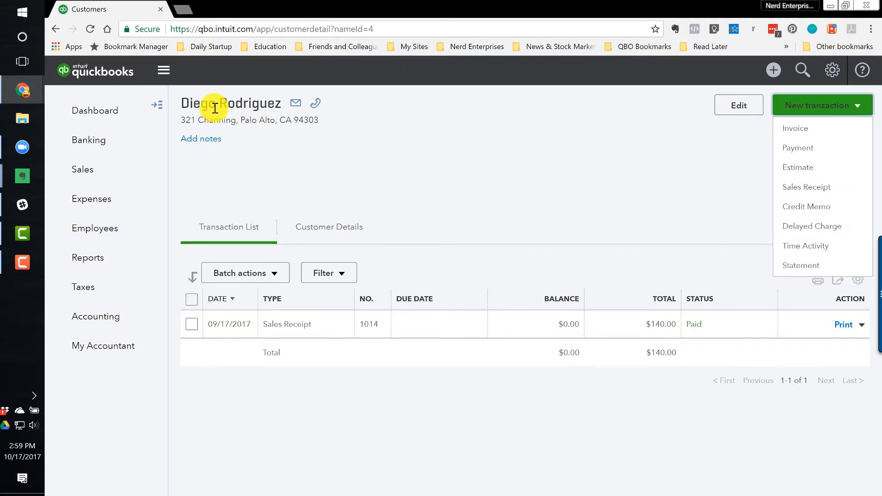
mouse_move(72, 191)
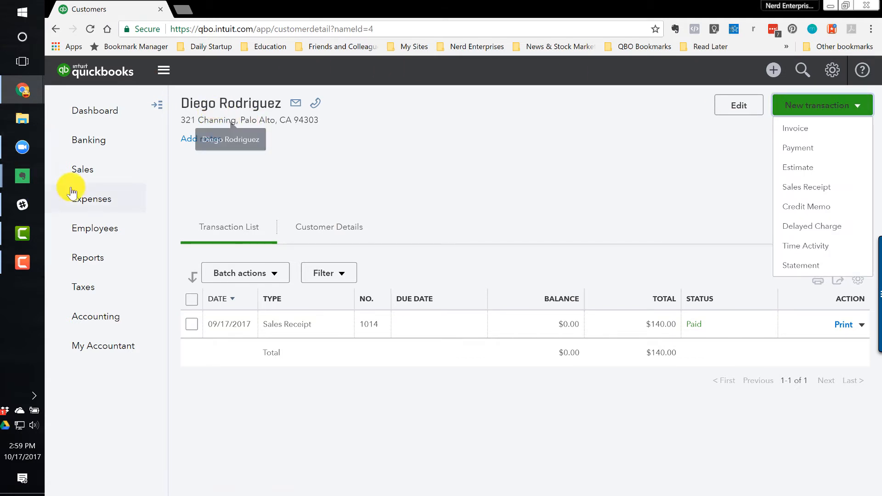
left_click(83, 169)
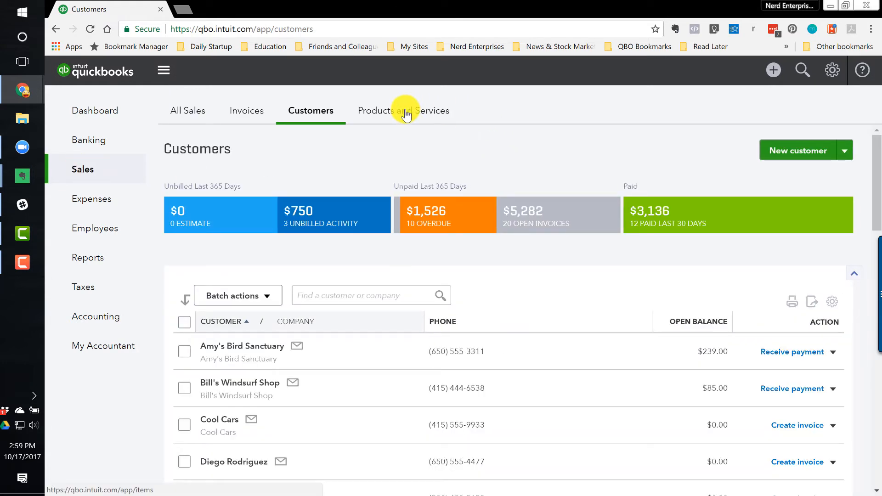
Browse and search the Products and Services list, then move to Expenses
left_click(403, 111)
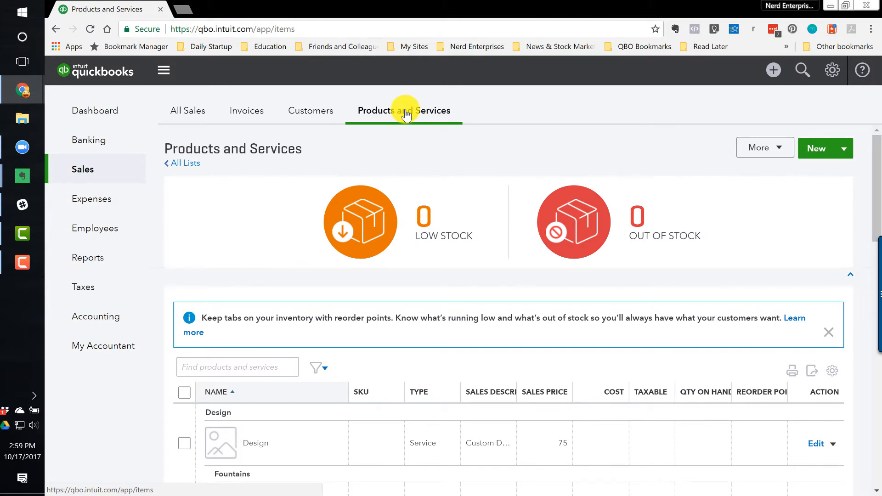
mouse_move(368, 123)
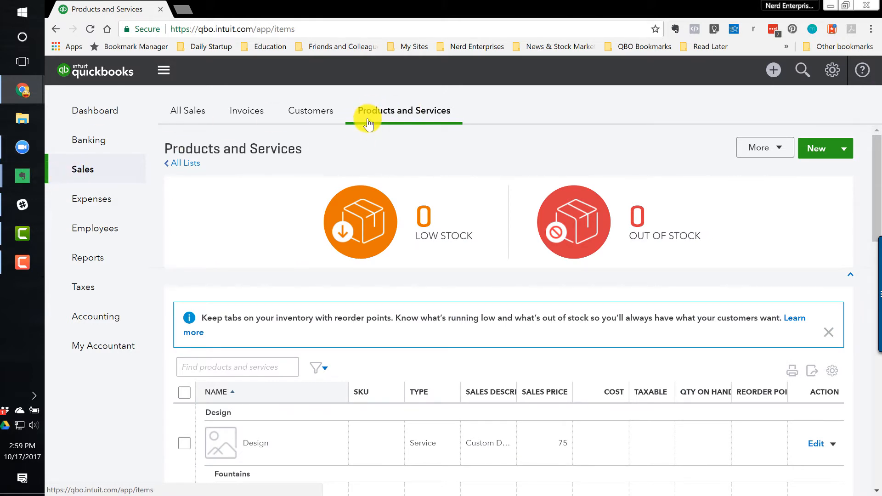
scroll("down", 3)
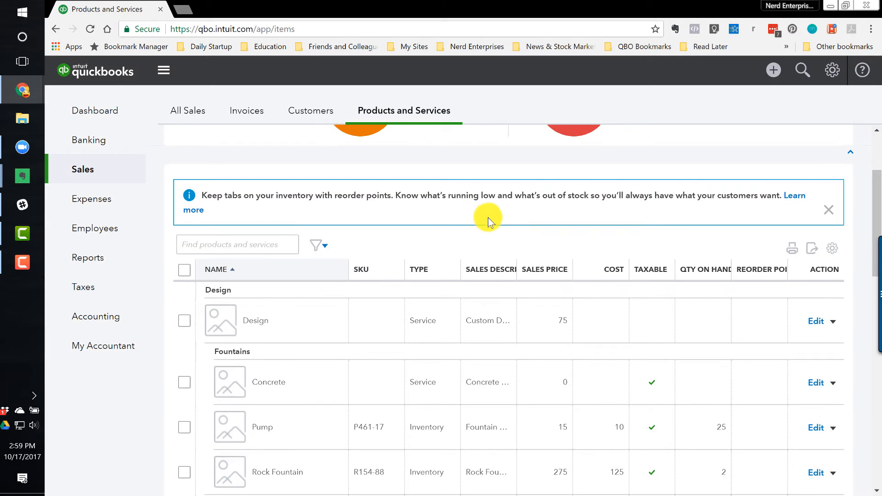
left_click(237, 244)
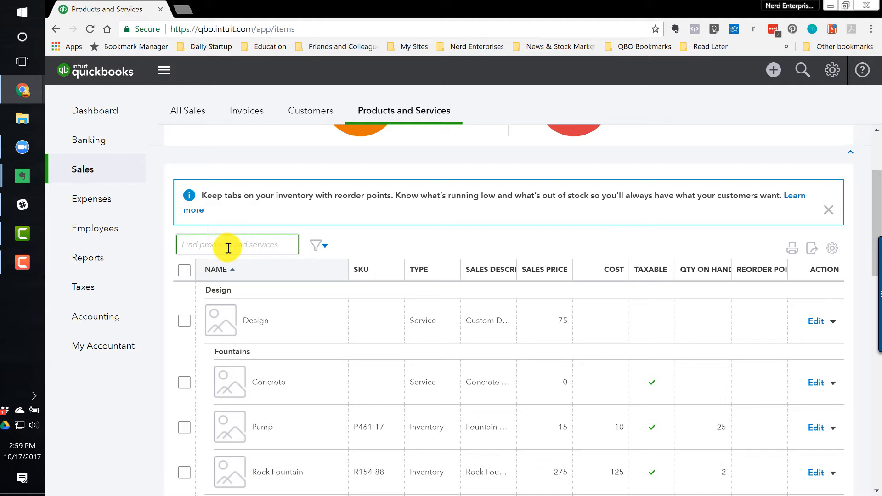
left_click(91, 199)
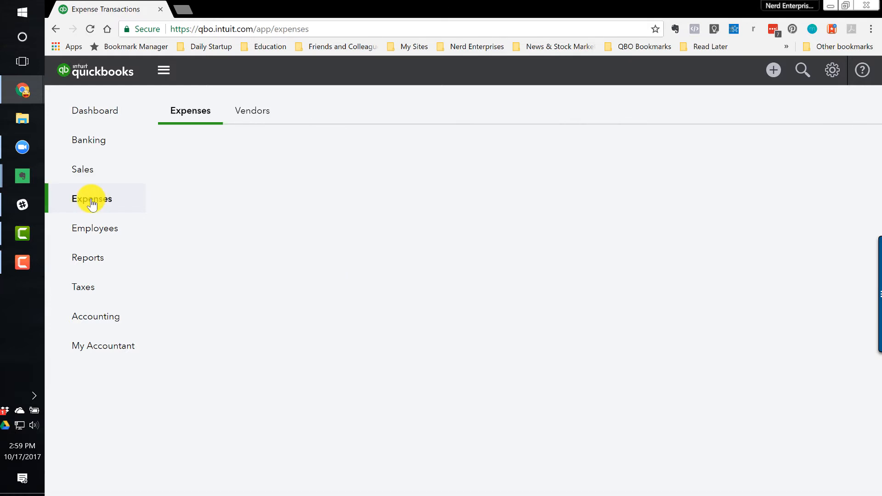
Compare the Expenses and Vendors tabs and view expense filter options, ending on Vendors
left_click(92, 199)
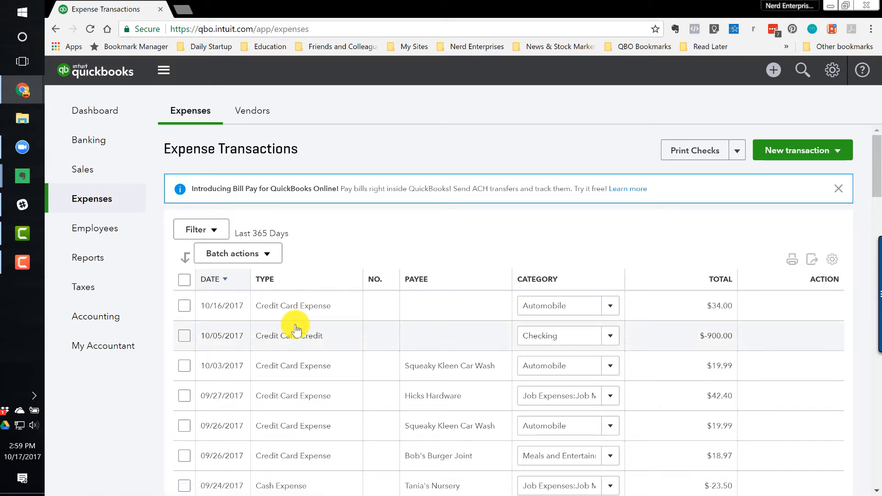
left_click(251, 111)
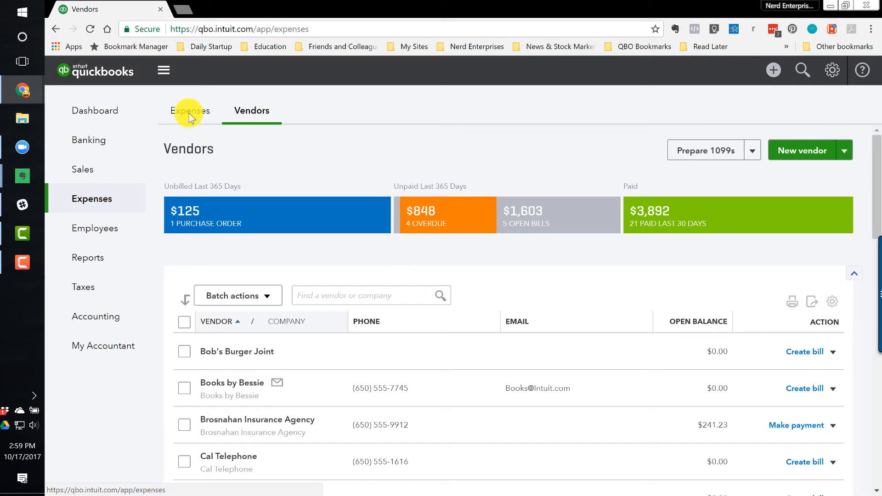
left_click(190, 110)
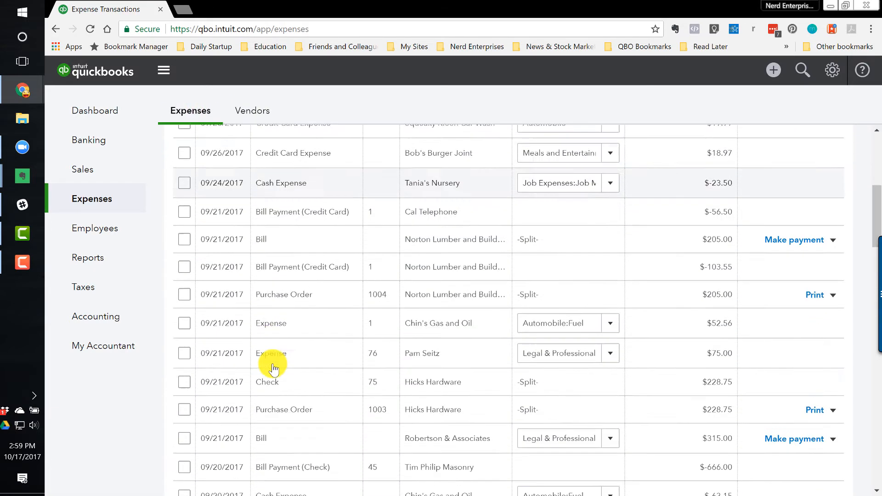
left_click(201, 229)
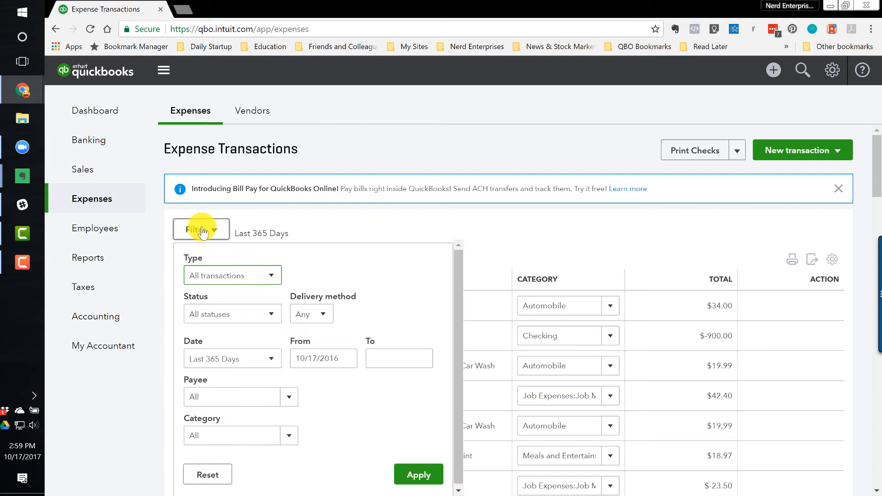
mouse_move(252, 234)
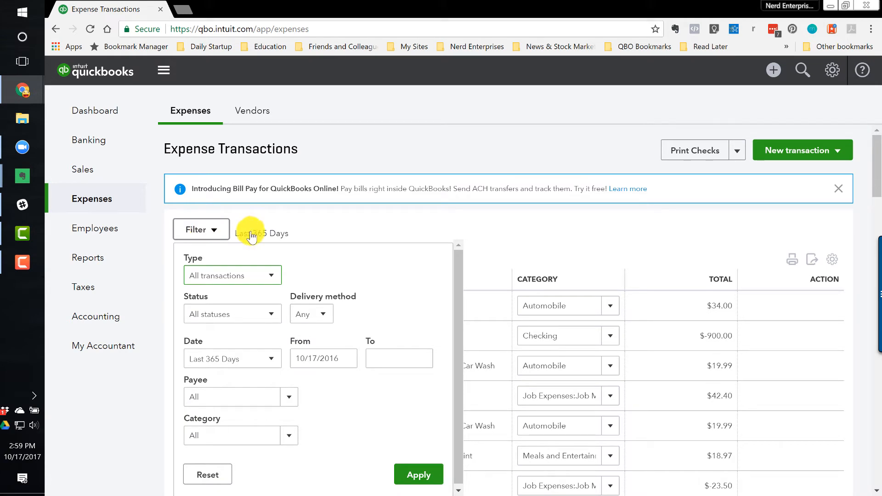
left_click(252, 110)
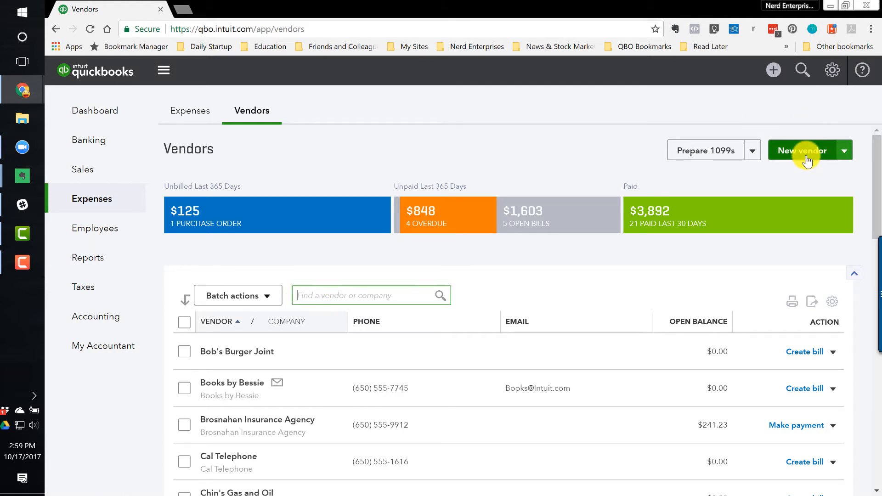
Open Bob's Burger Joint's record, check its transaction menus, then go to Accounting
left_click(844, 150)
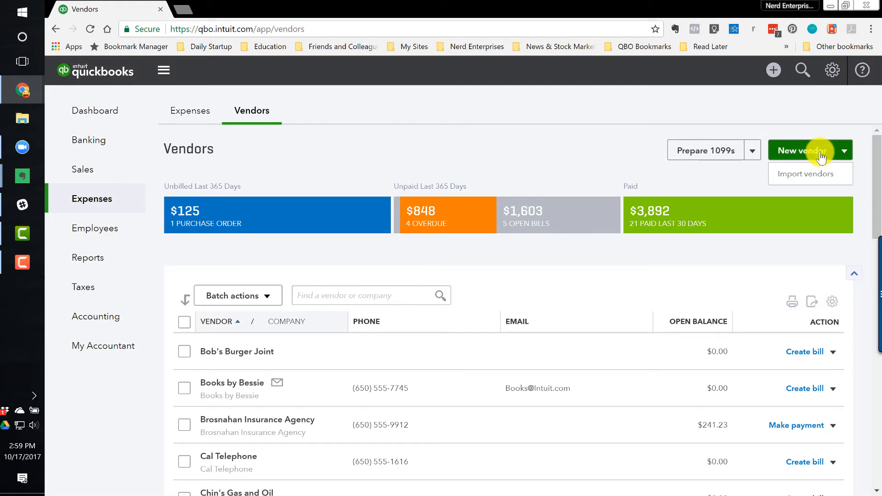
left_click(236, 351)
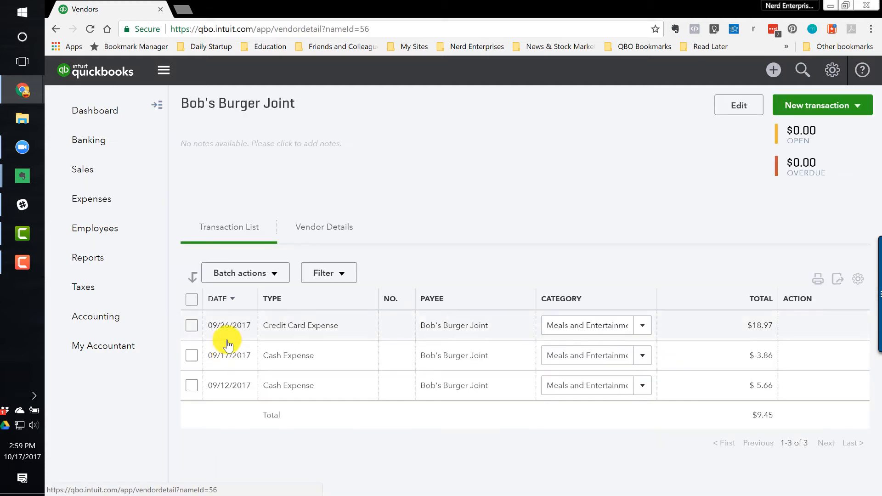
left_click(822, 105)
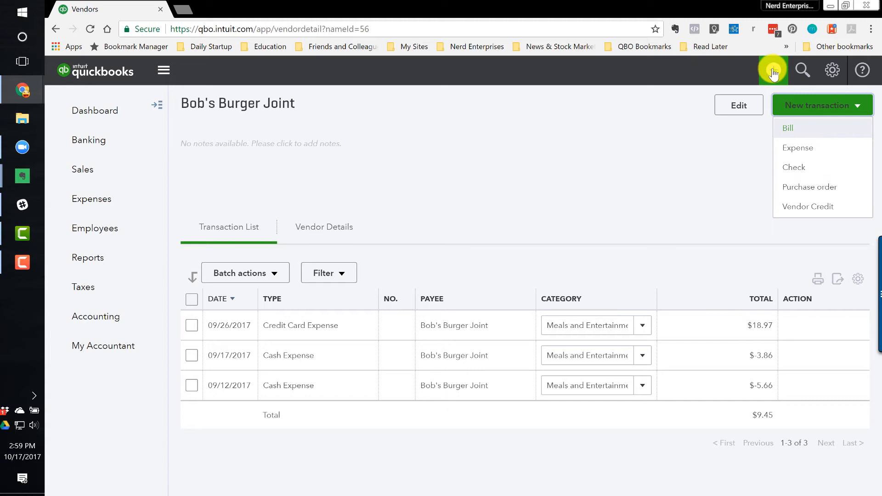
left_click(773, 70)
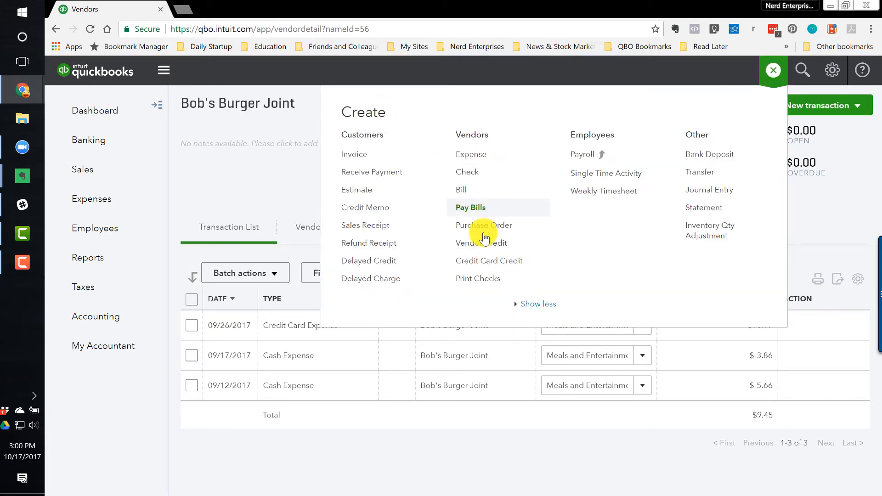
left_click(773, 70)
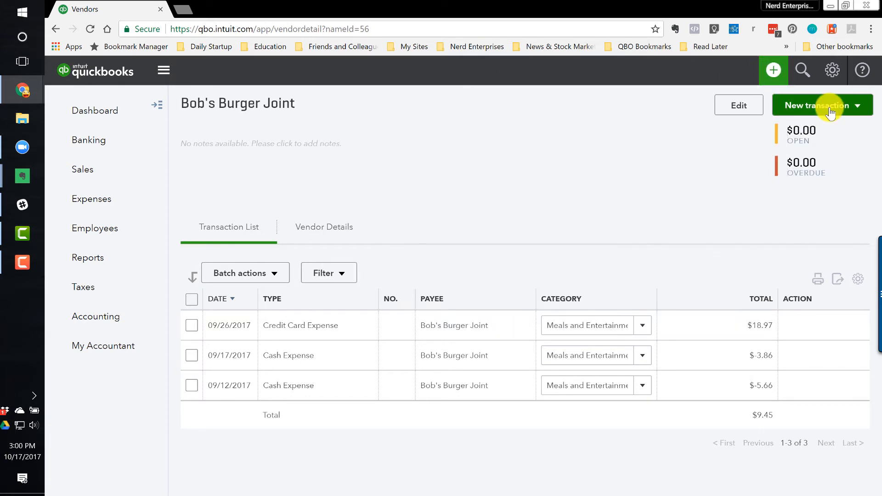
left_click(822, 105)
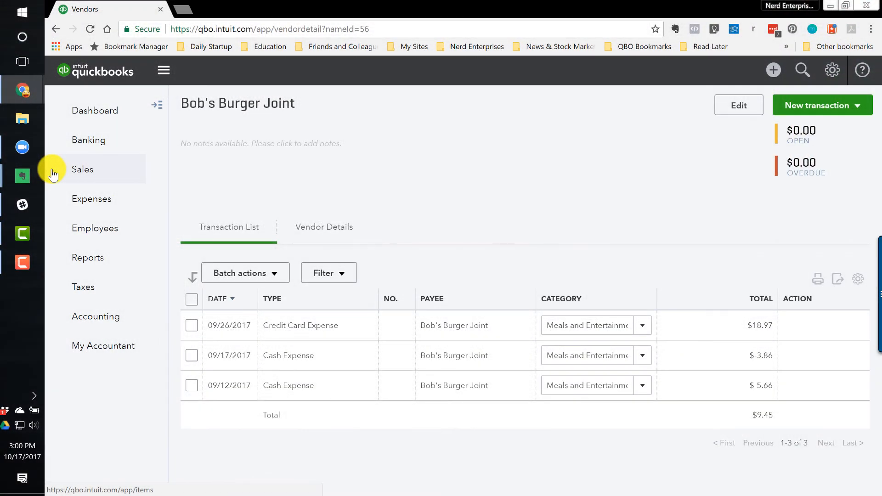
mouse_move(120, 346)
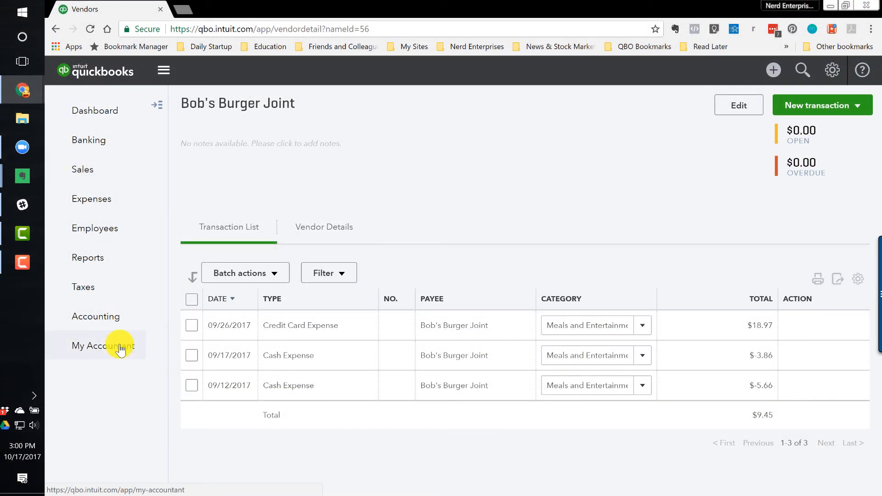
mouse_move(90, 321)
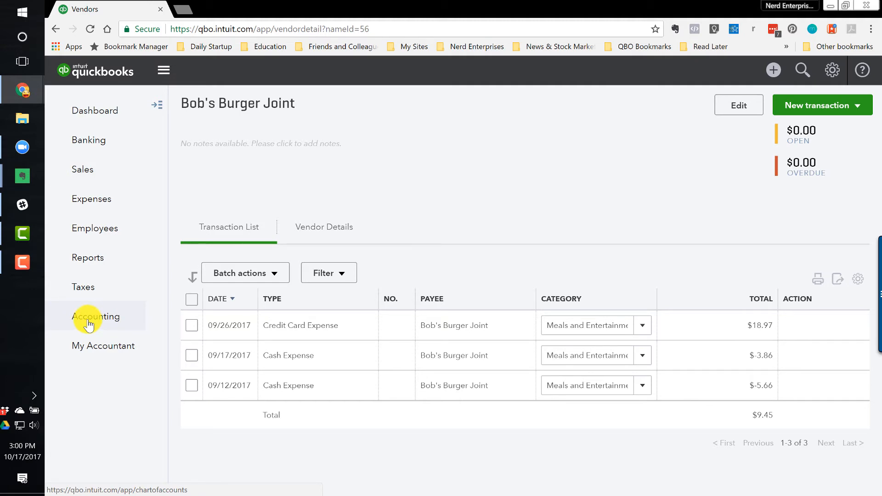
left_click(96, 316)
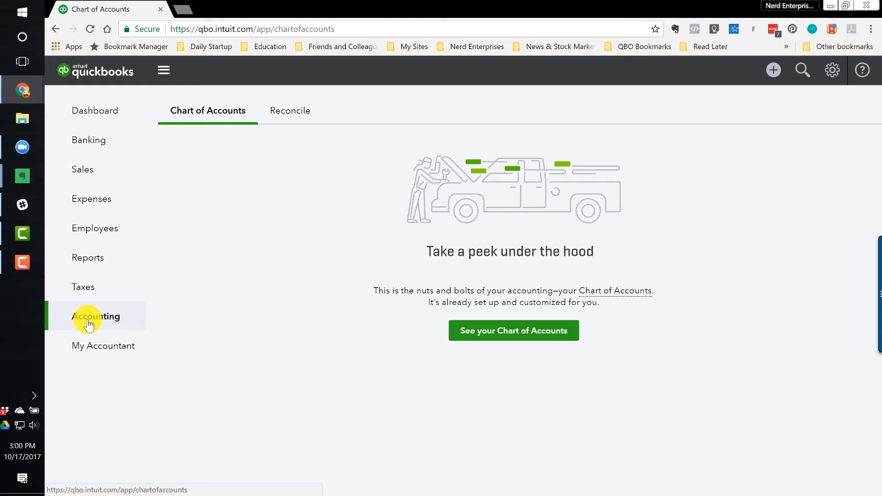
mouse_move(281, 113)
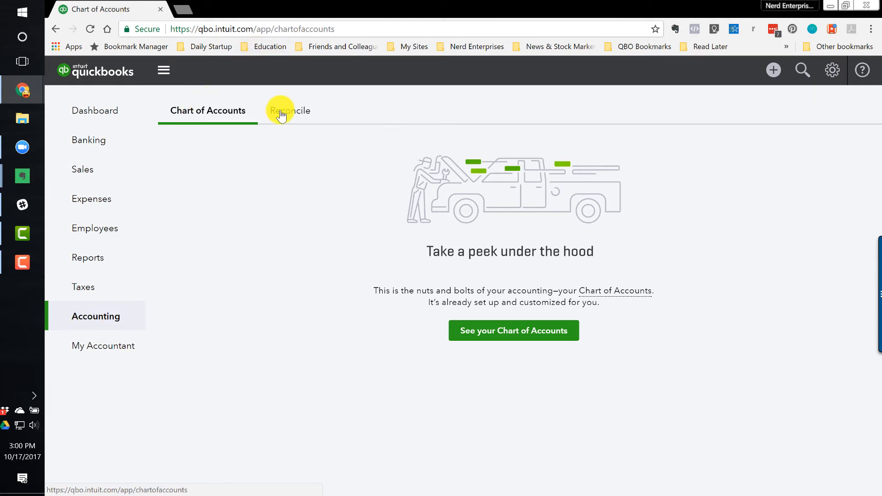
Briefly view the Reconcile tab, then return to the Chart of Accounts intro
left_click(289, 111)
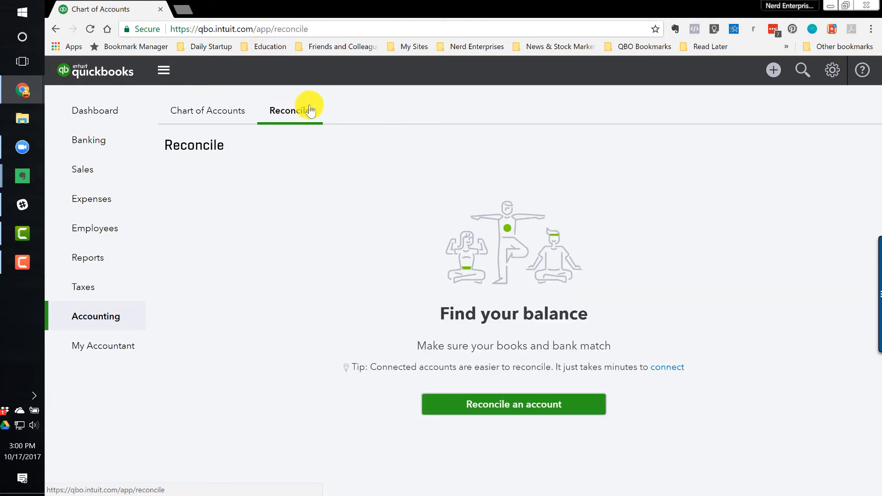
left_click(199, 111)
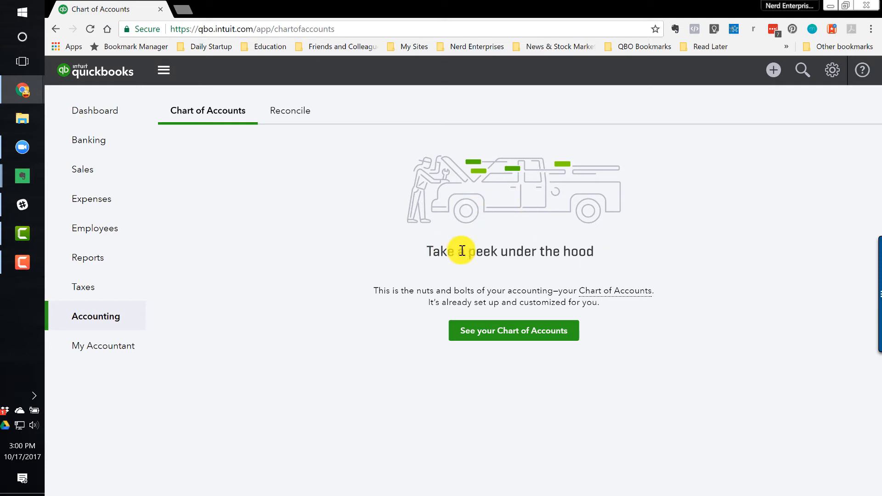
Filter the Chart of Accounts by 'office' so only Office Expenses is listed
left_click(514, 330)
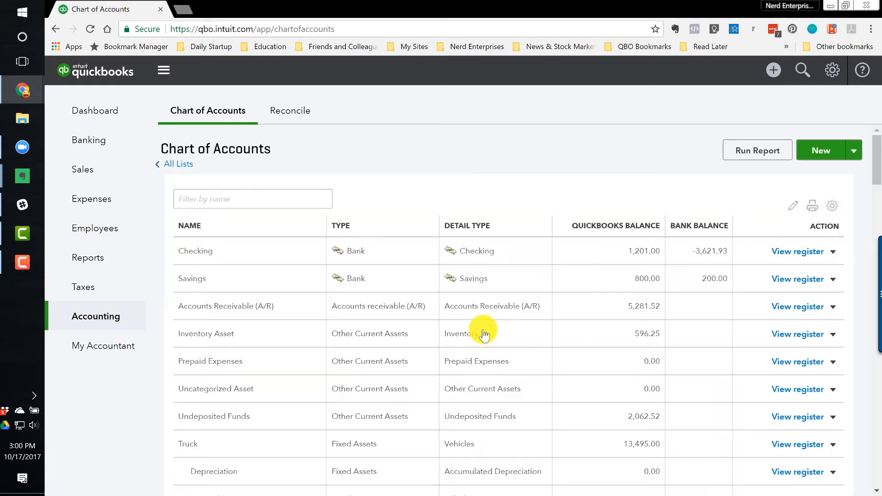
mouse_move(233, 117)
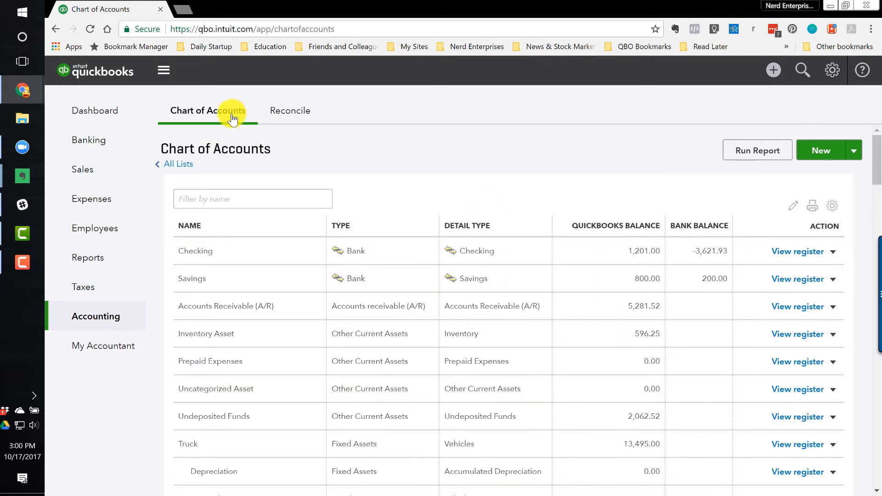
mouse_move(175, 258)
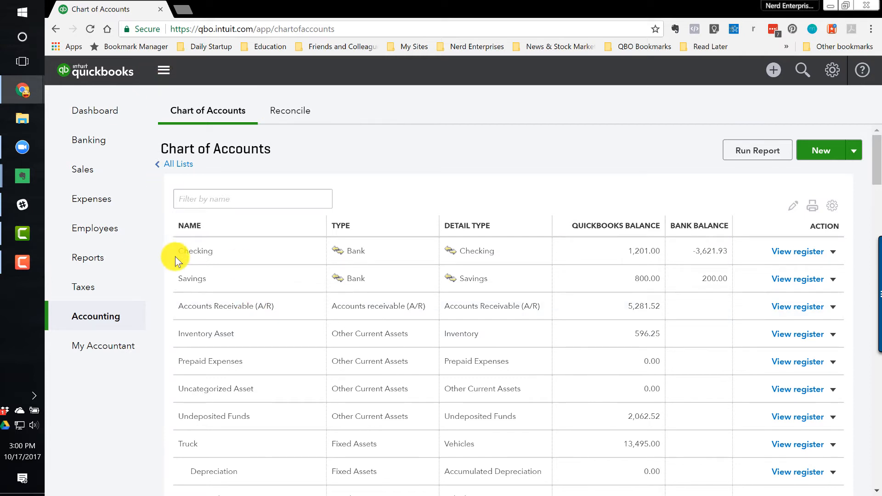
left_click(253, 199)
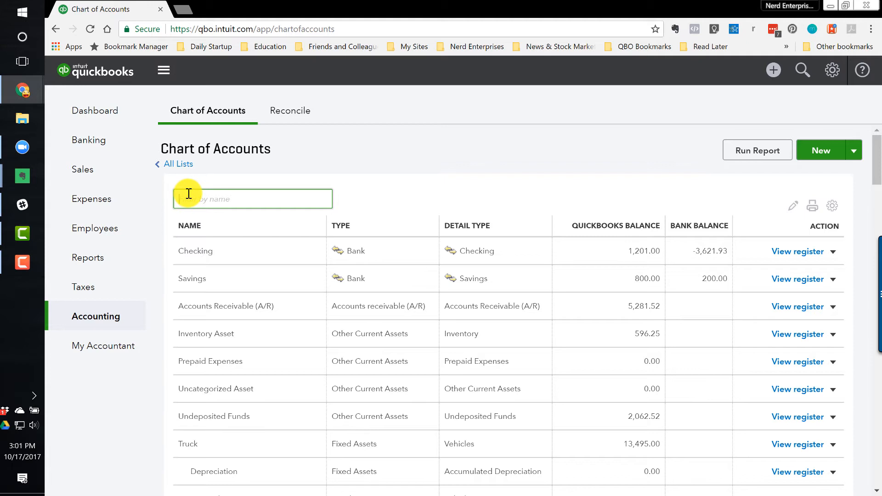
mouse_move(238, 250)
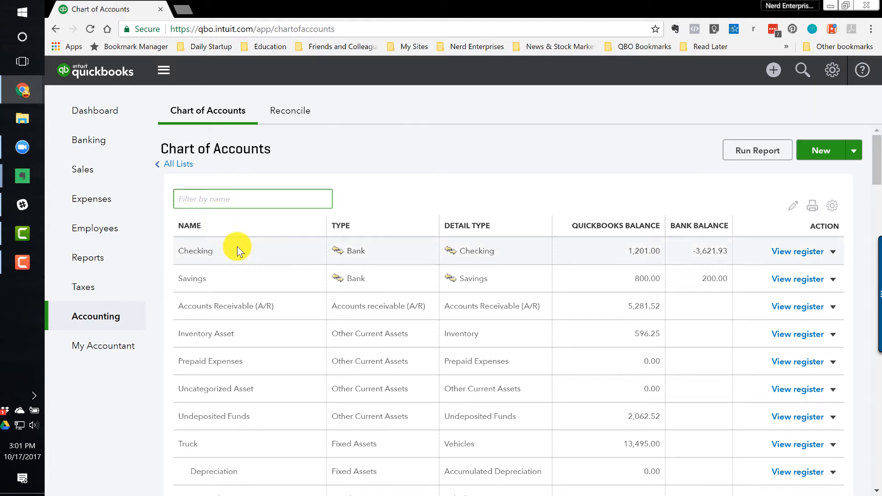
mouse_move(236, 241)
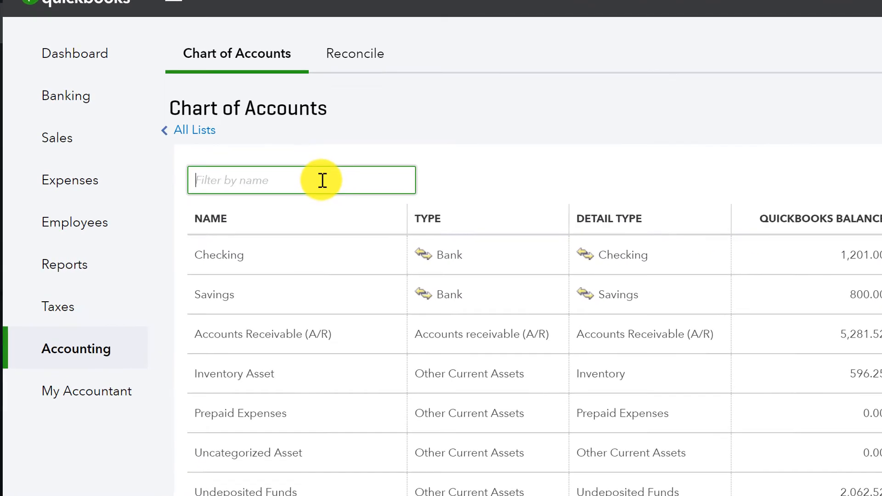
type("office")
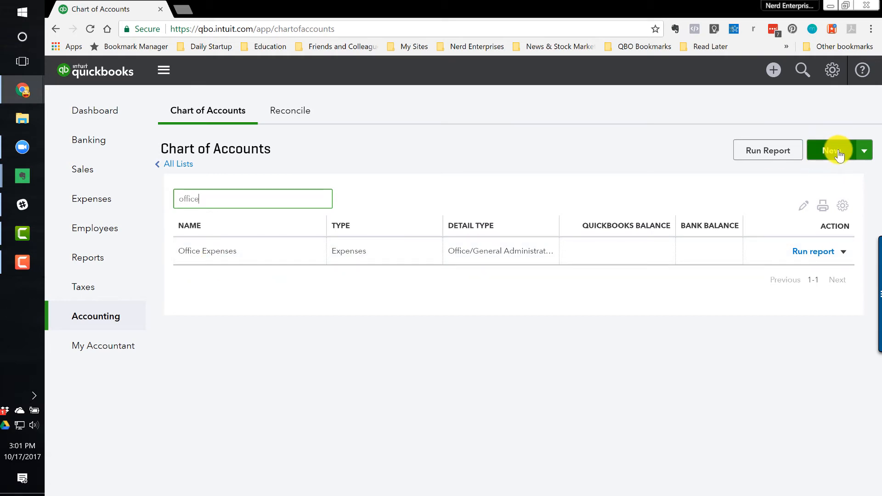
left_click(866, 150)
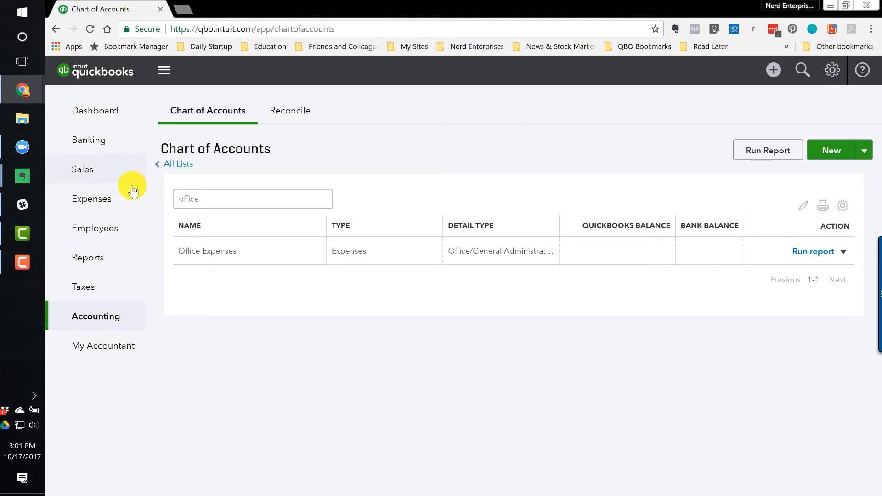
Start reconciling Checking (5,000.00 beginning balance), dismiss the tips and list the account choices
left_click(289, 110)
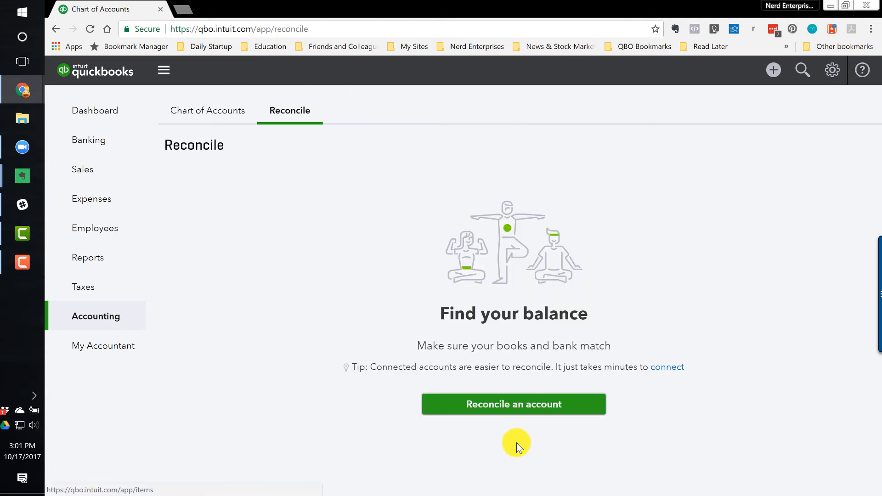
left_click(513, 404)
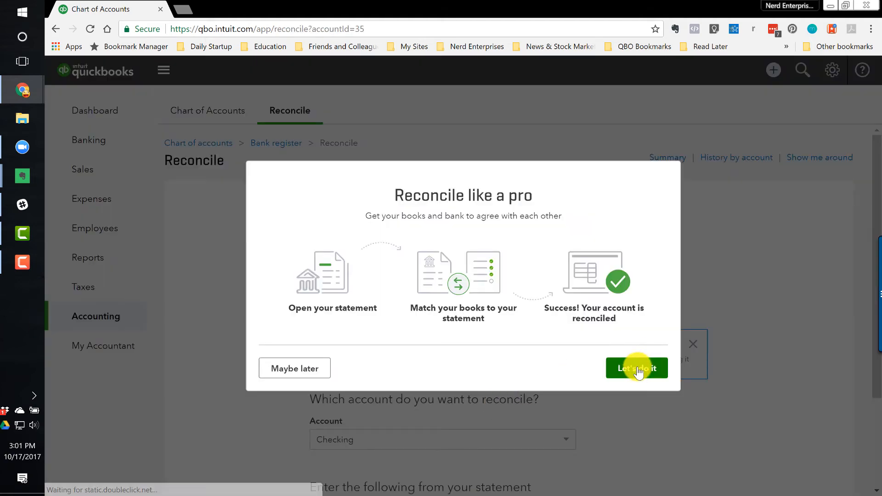
left_click(636, 368)
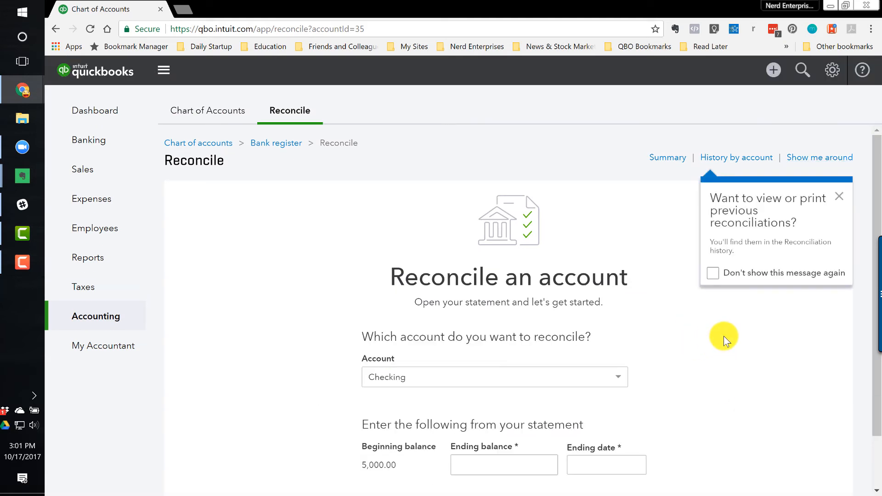
left_click(839, 196)
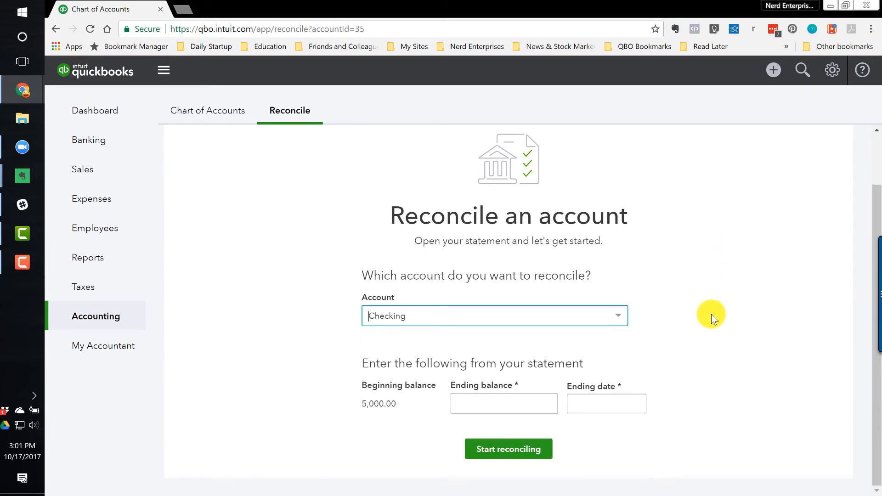
mouse_move(714, 313)
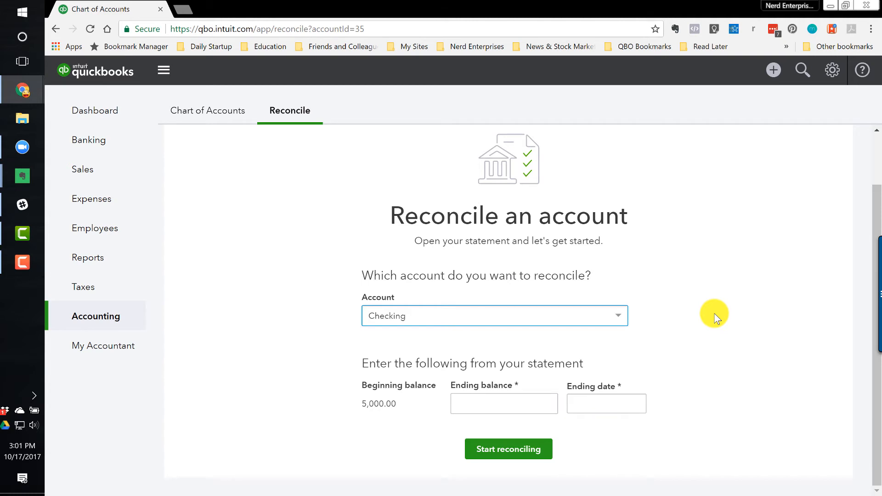
mouse_move(713, 301)
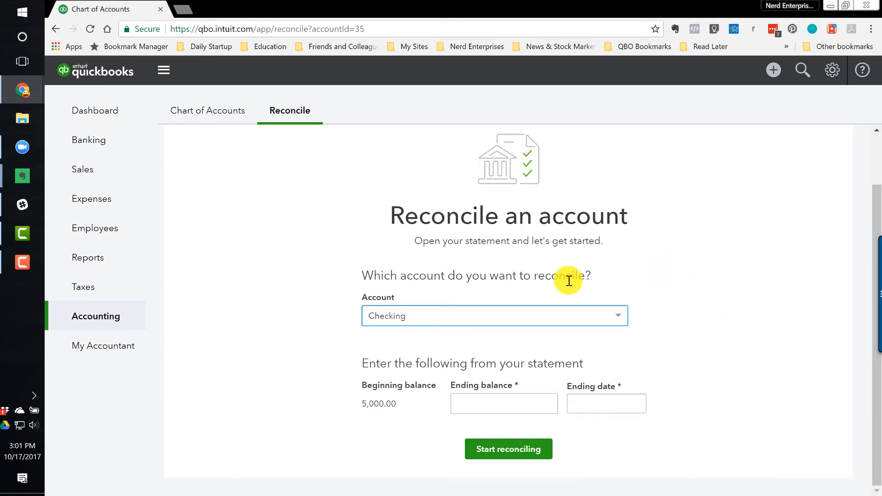
left_click(618, 316)
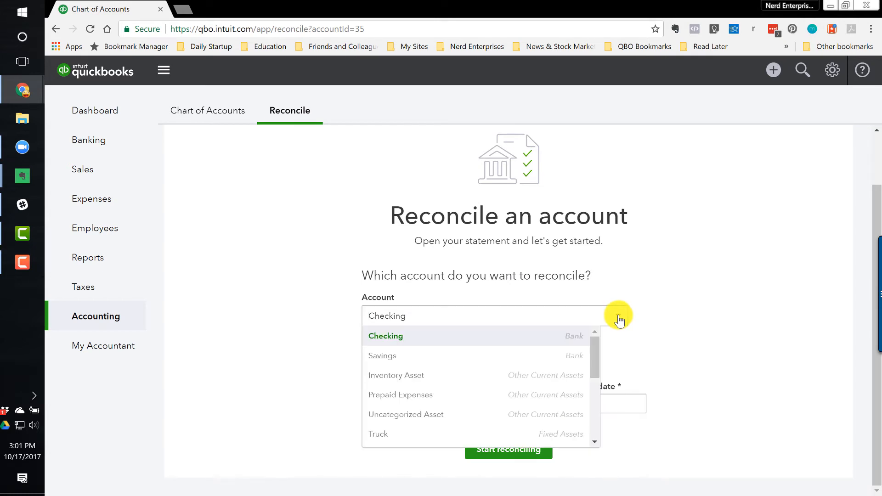
mouse_move(592, 353)
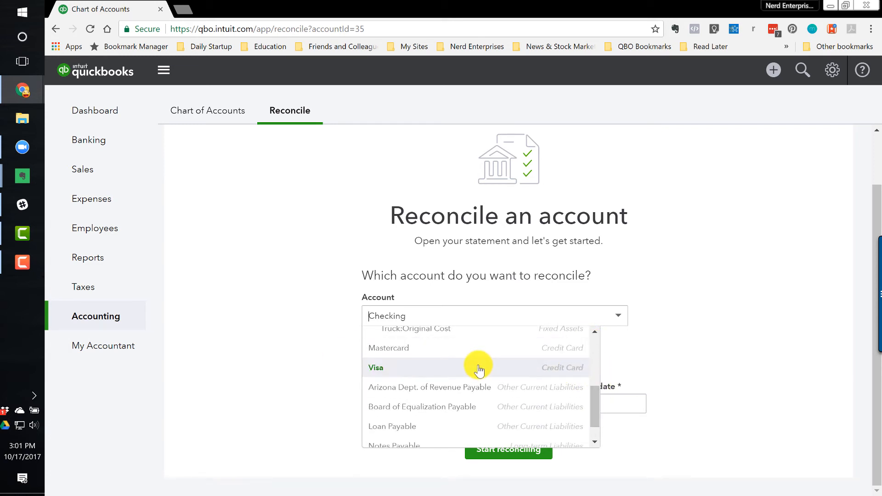
mouse_move(477, 374)
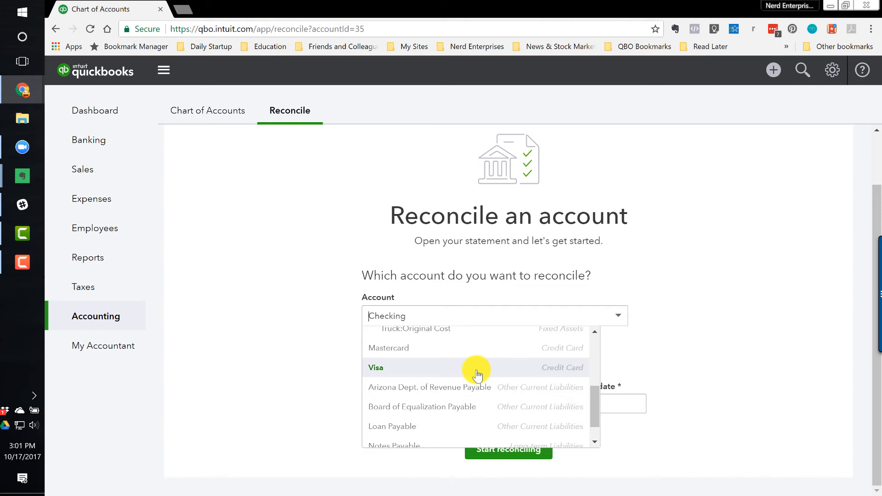
mouse_move(460, 374)
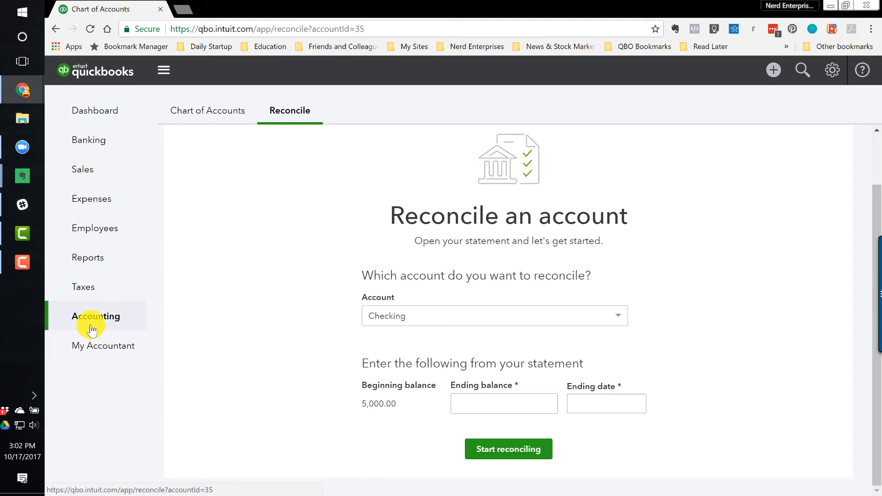
mouse_move(88, 323)
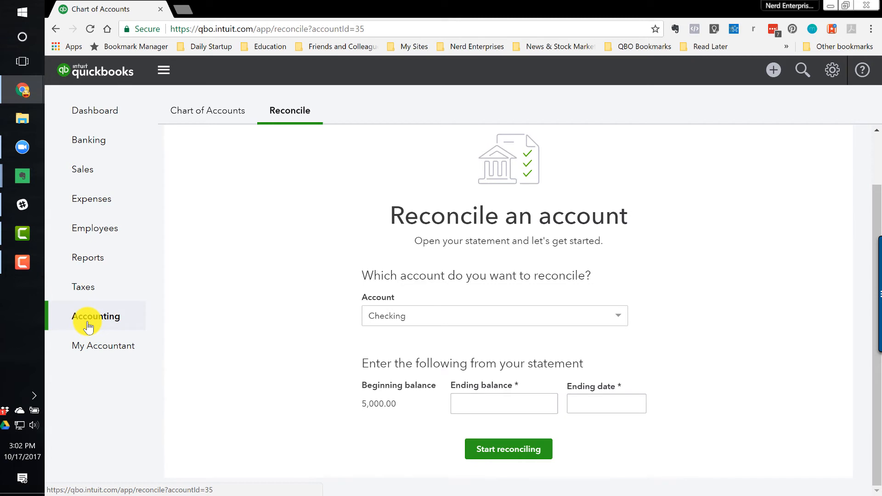
mouse_move(86, 229)
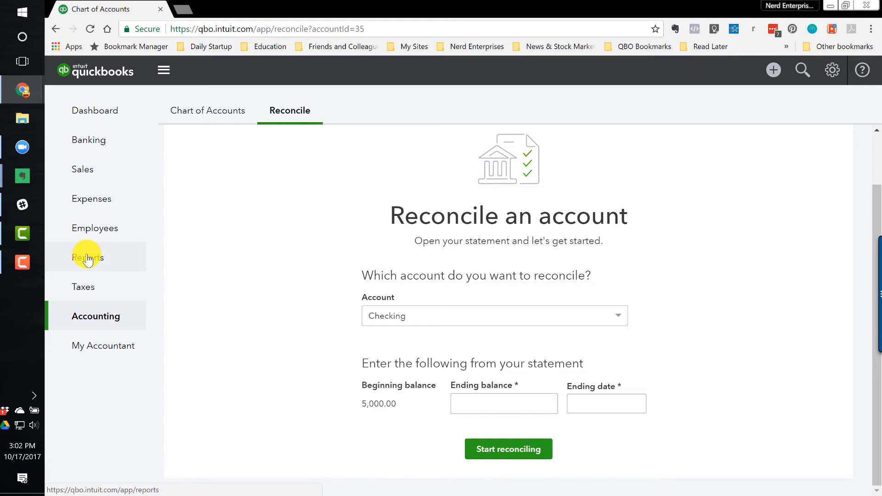
mouse_move(99, 290)
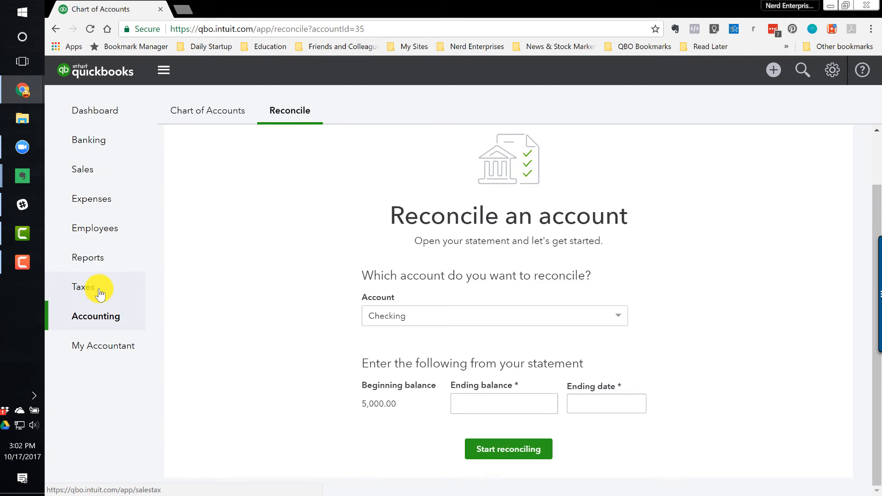
mouse_move(167, 111)
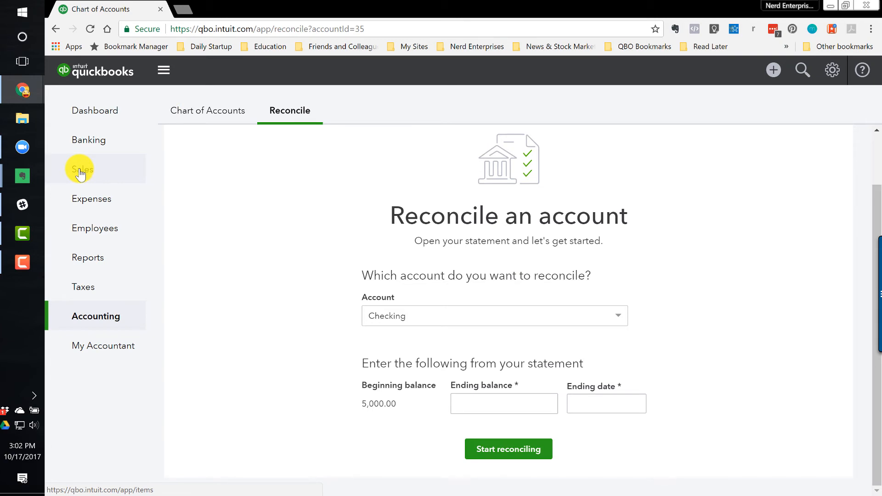
Show the Sales Customers list with $1,526 overdue and $5,282 in open invoices
left_click(81, 169)
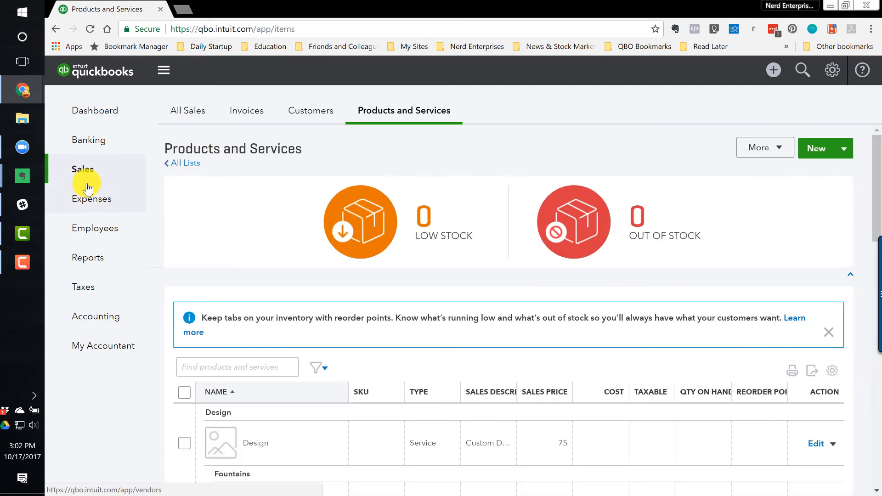
mouse_move(326, 114)
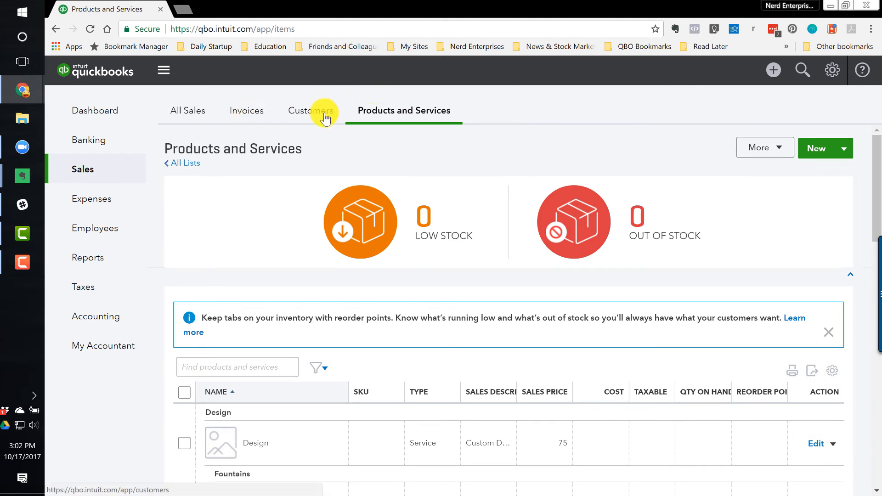
left_click(310, 110)
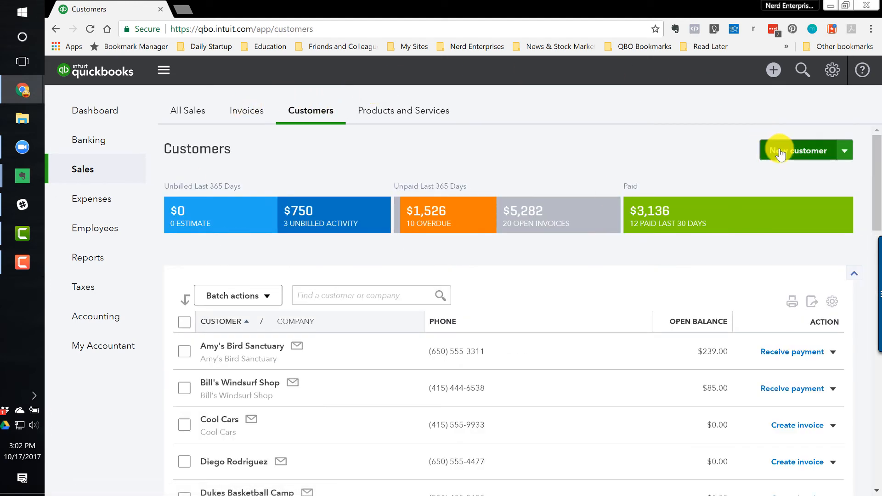
mouse_move(773, 70)
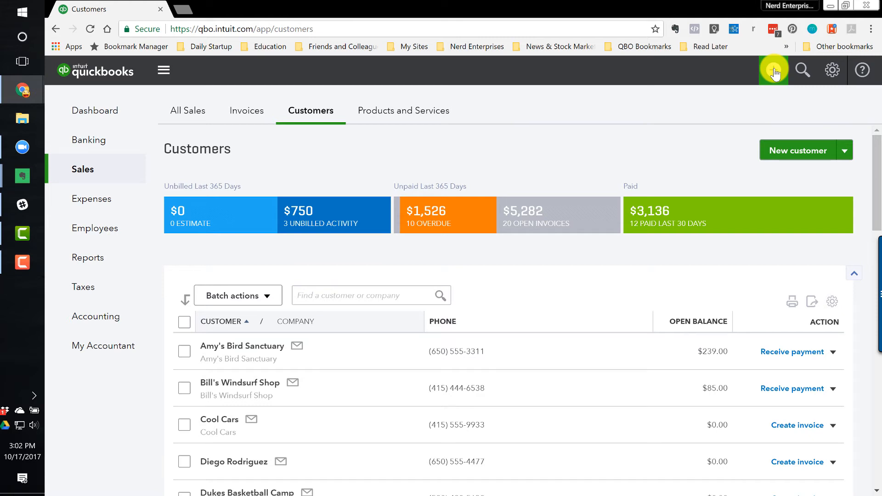
Save a $1,000.00 Opening Balance Equity deposit by Check, described 'Account opening deposit'
left_click(774, 70)
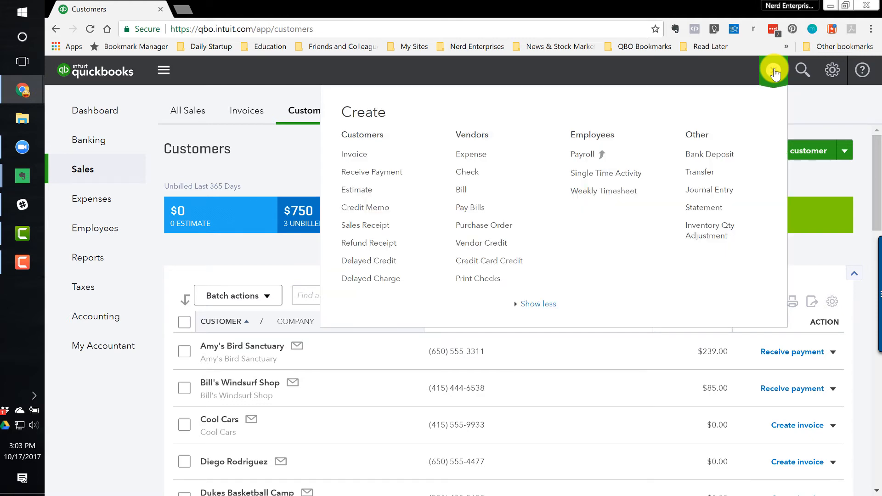
mouse_move(703, 159)
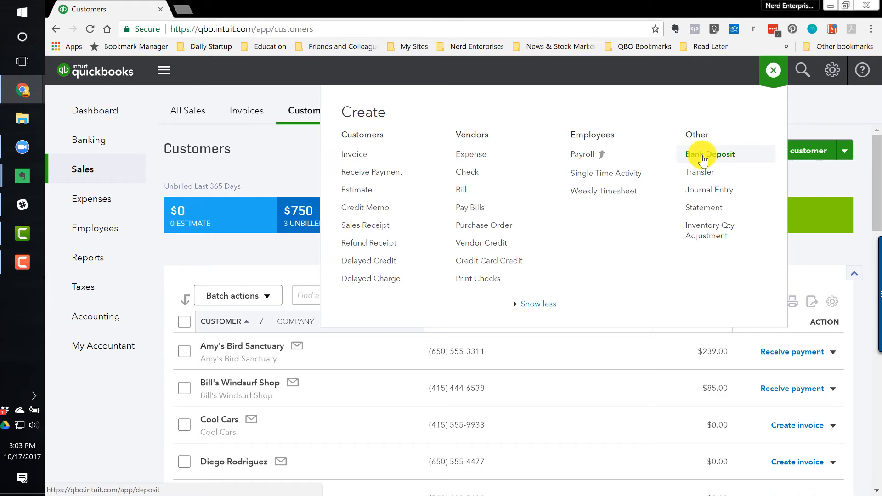
left_click(710, 154)
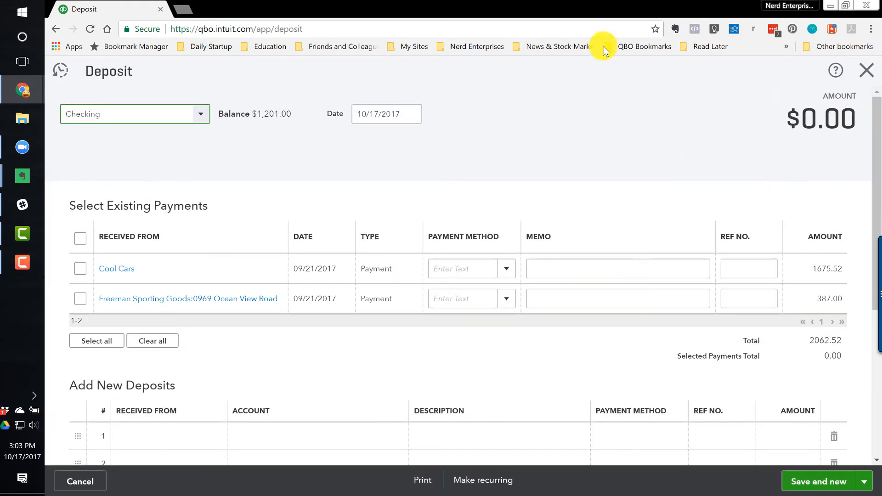
scroll("down", 3)
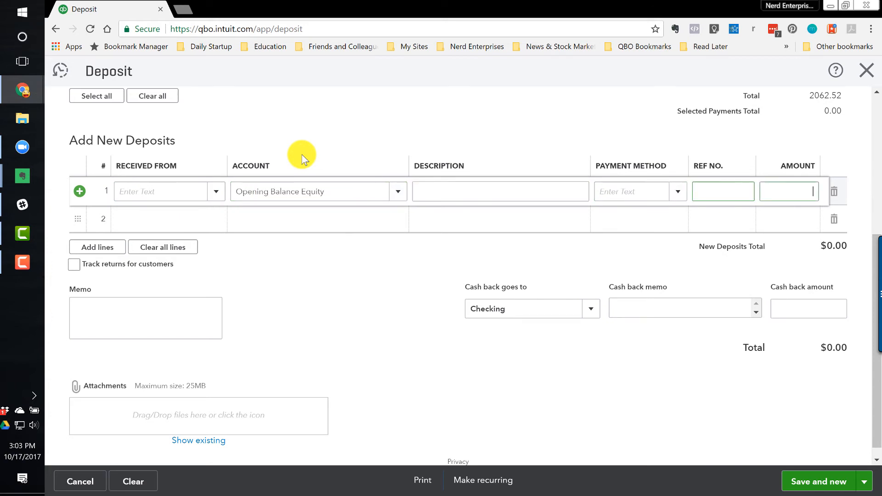
type("1000.00")
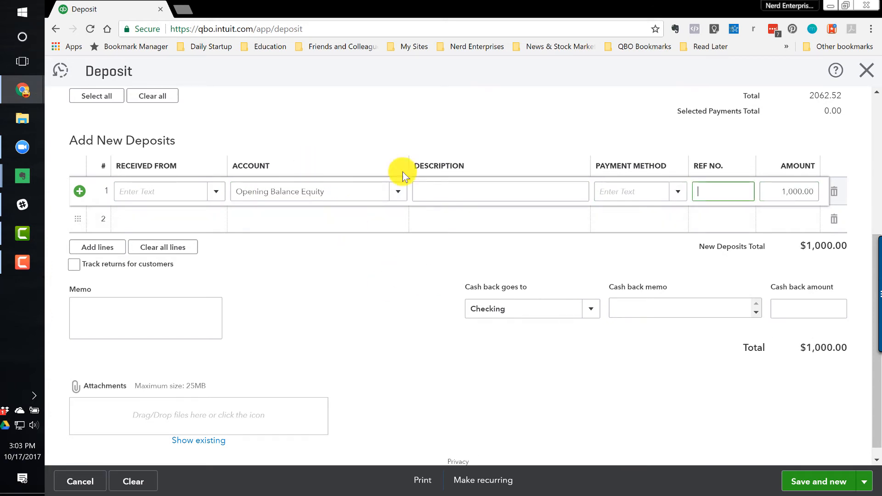
type("check")
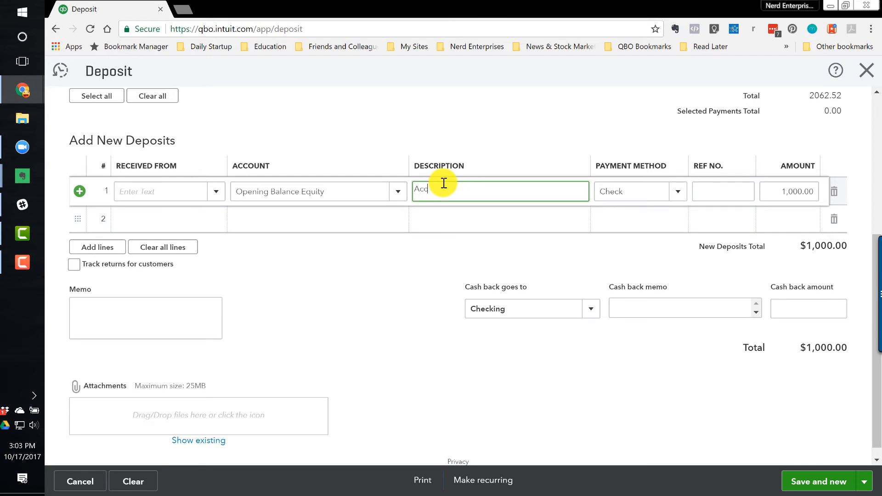
type("Account opening dep")
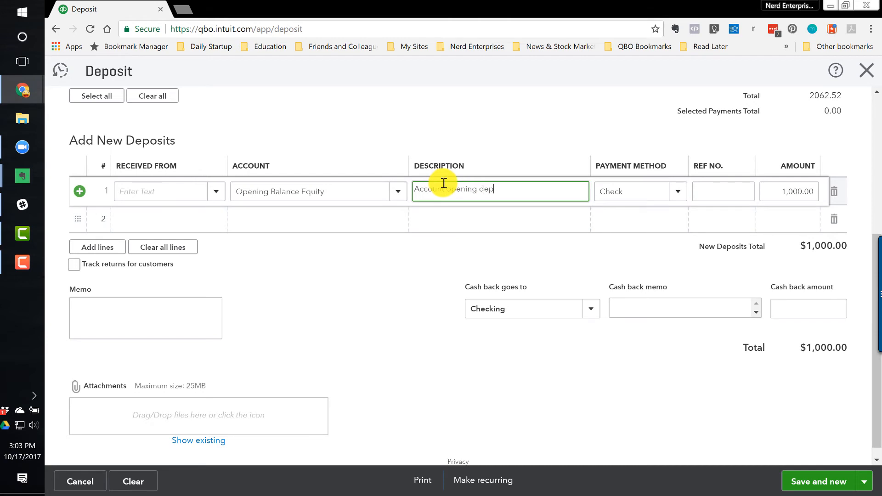
type("osit")
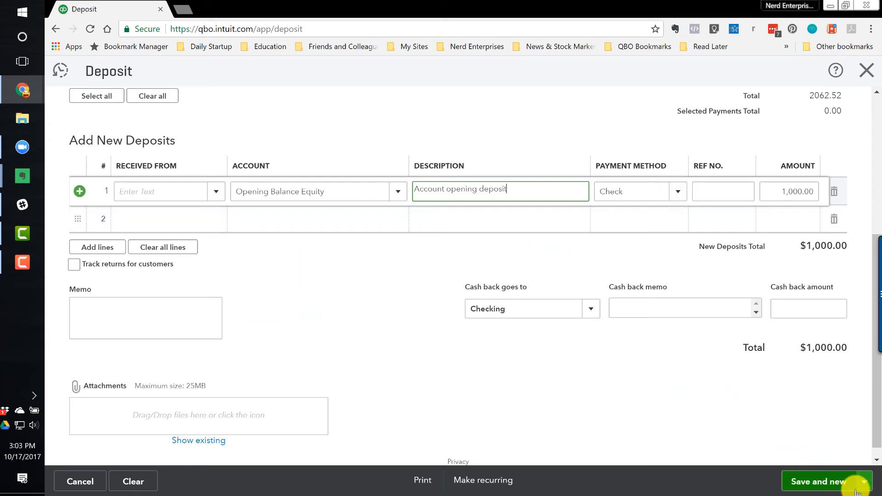
left_click(818, 495)
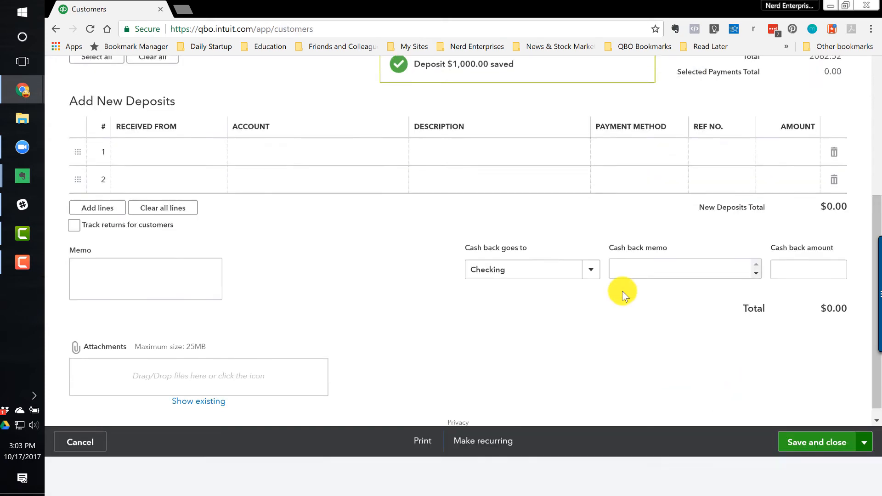
left_click(817, 442)
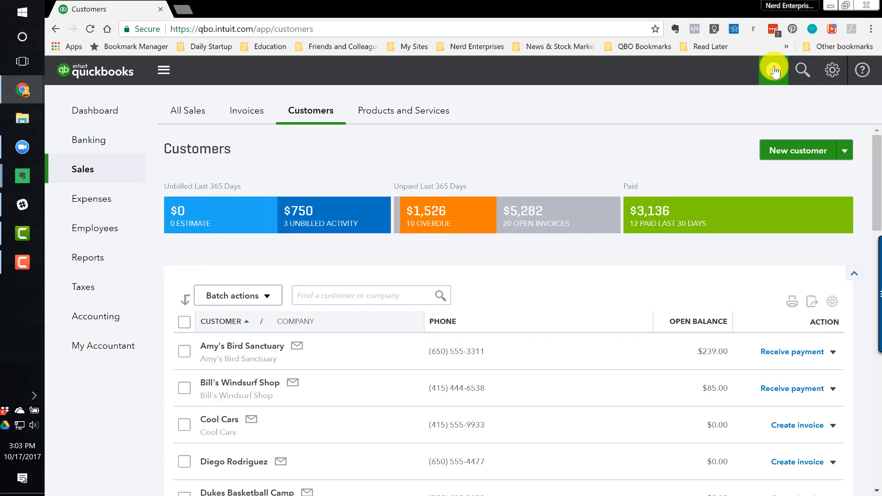
Create a new blank Expense paid from Mastercard
left_click(773, 70)
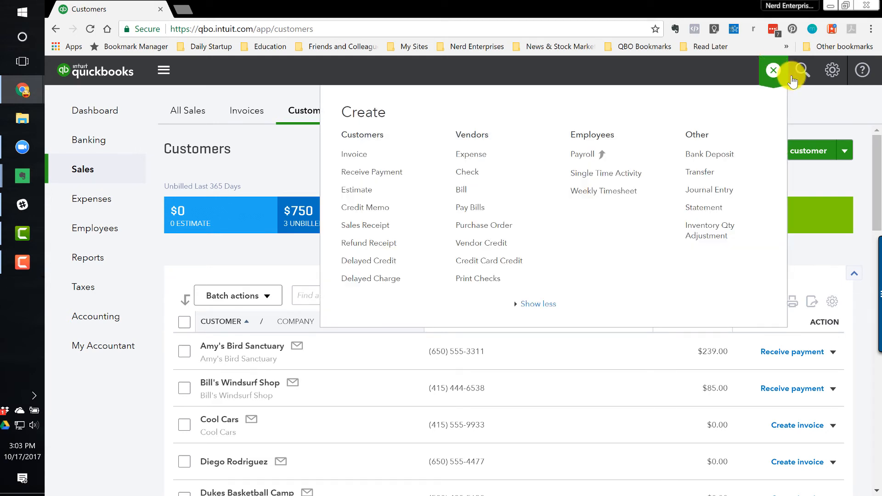
mouse_move(476, 157)
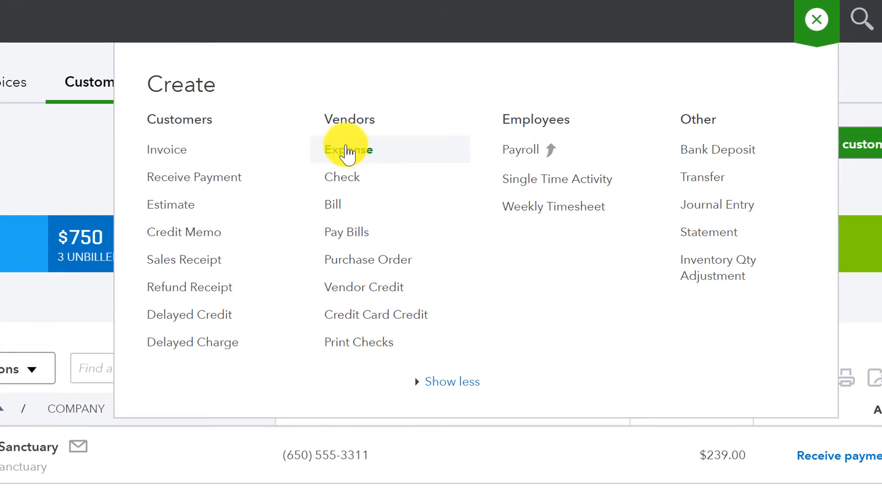
mouse_move(352, 174)
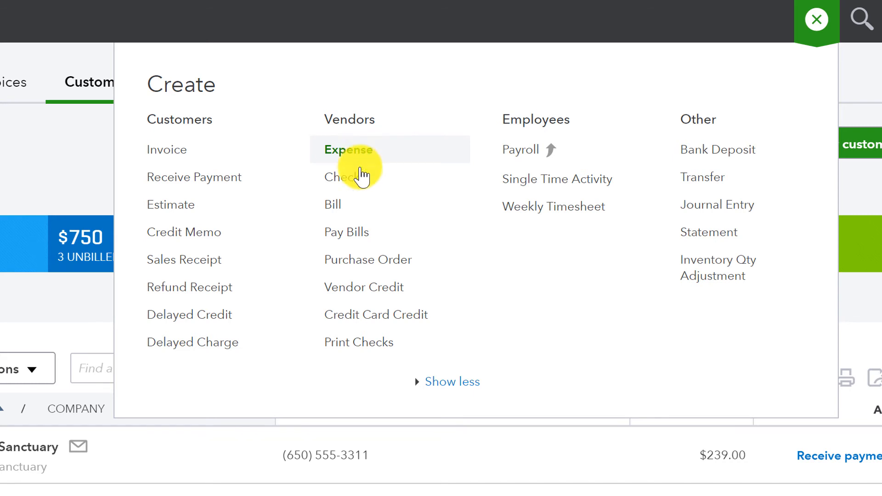
mouse_move(350, 182)
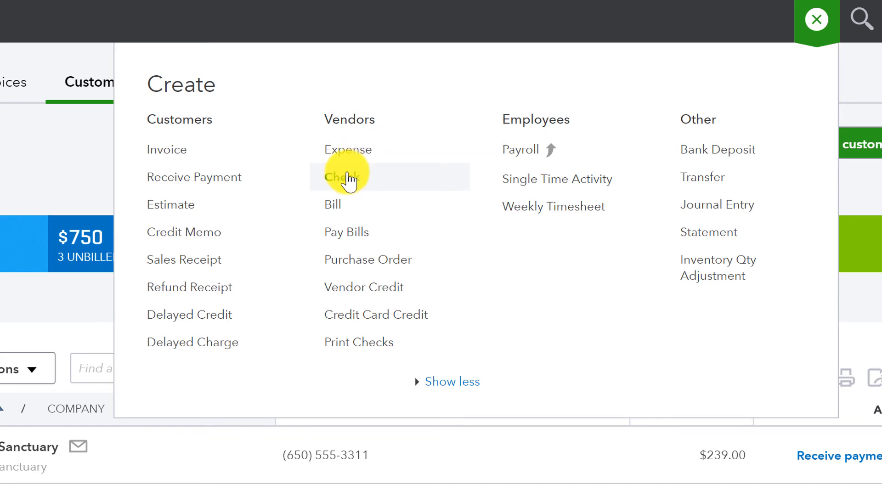
mouse_move(348, 151)
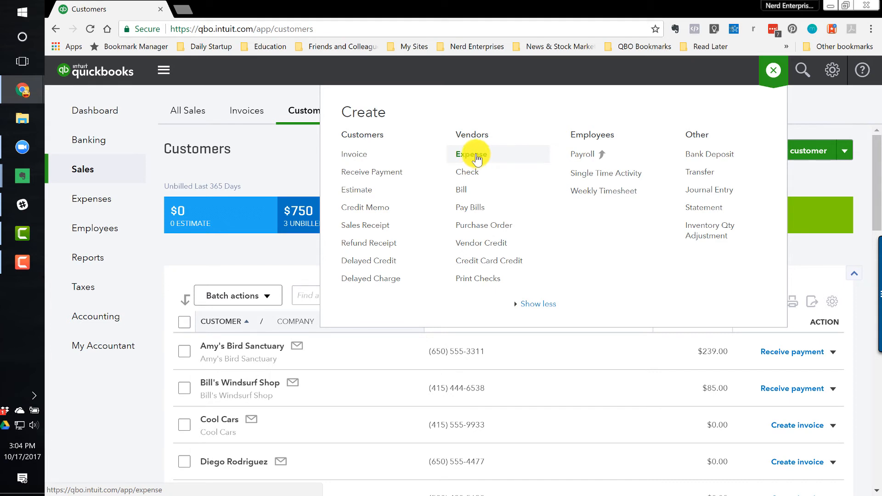
left_click(470, 154)
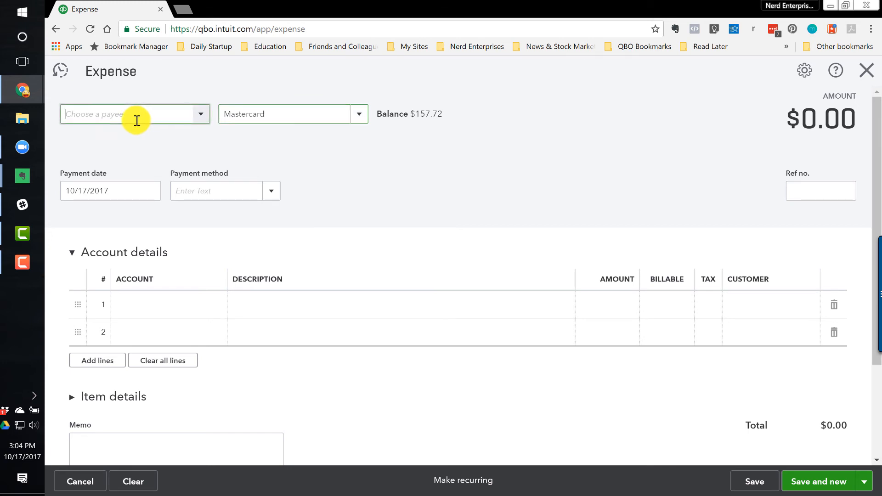
mouse_move(213, 100)
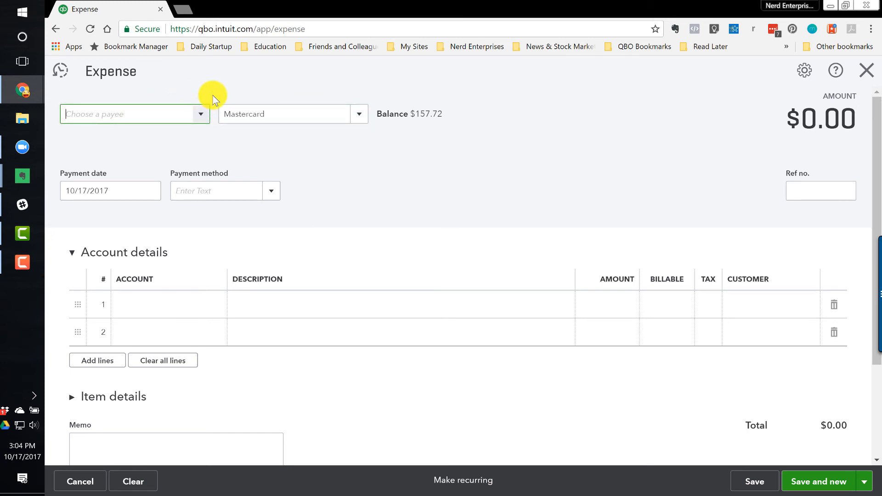
mouse_move(322, 97)
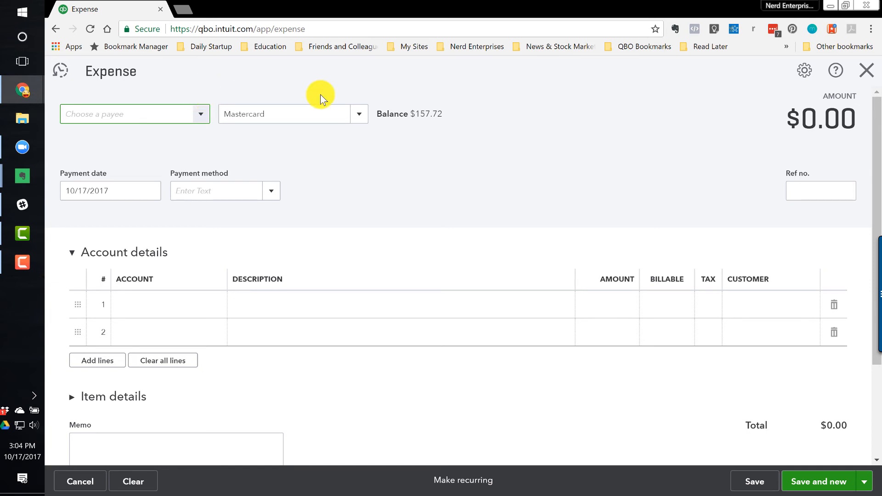
mouse_move(332, 103)
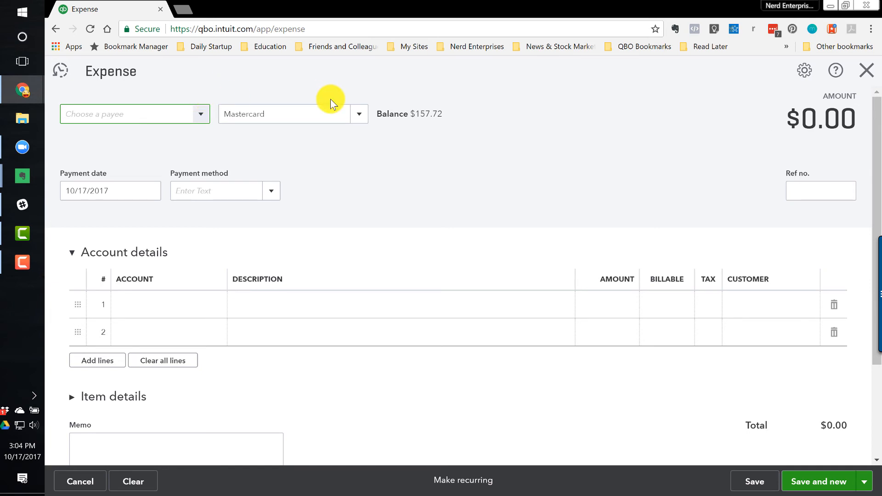
Add Home Depot as payee, search 'Repa' for the line account, and duplicate the tab
type("Home Depot")
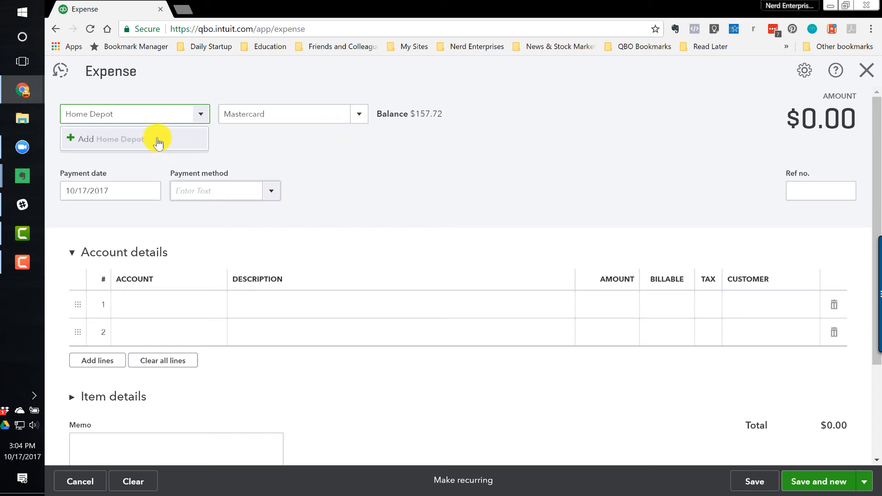
left_click(134, 139)
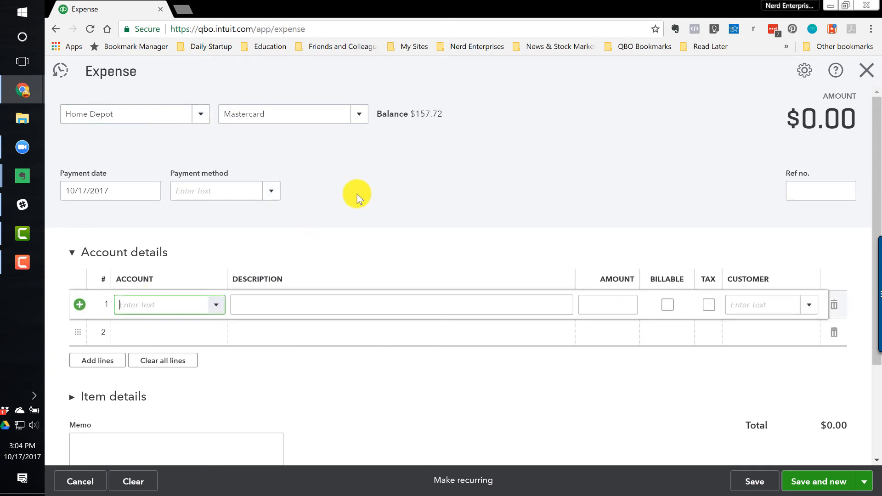
type("Repa")
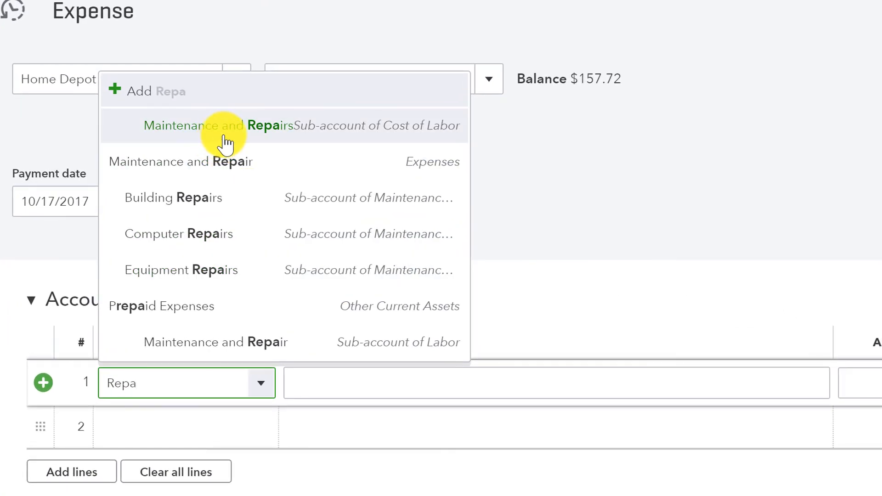
mouse_move(207, 350)
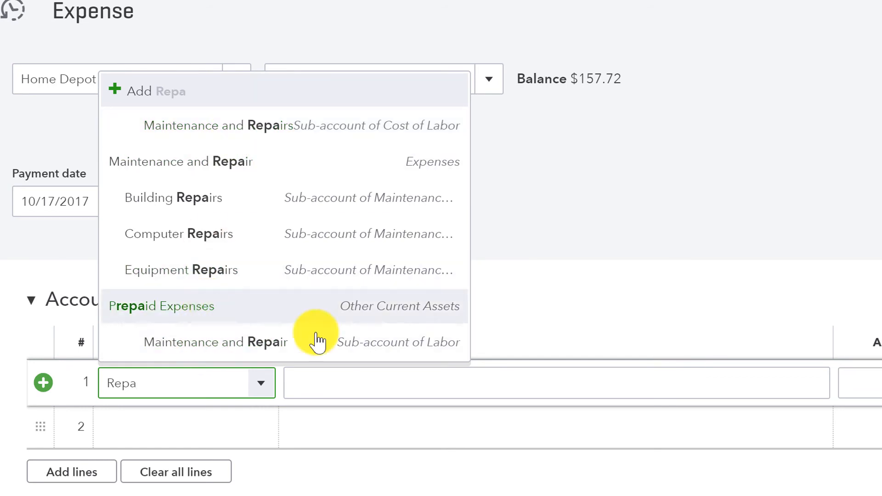
mouse_move(423, 133)
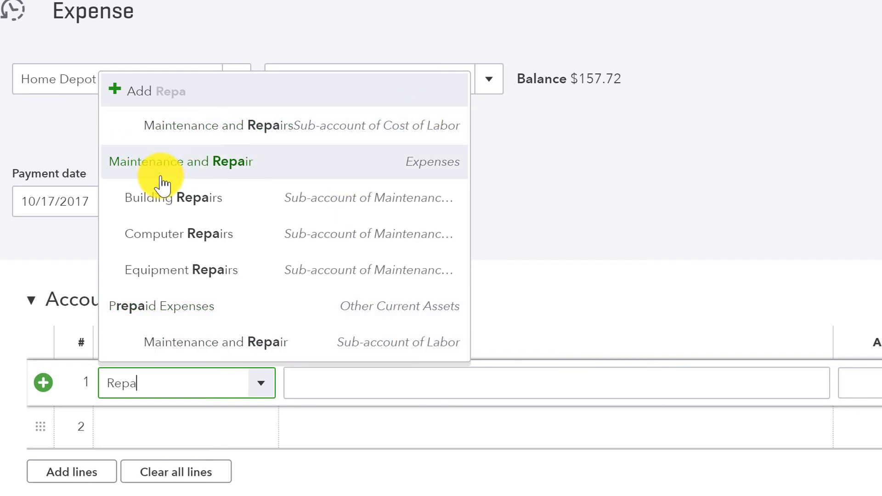
mouse_move(193, 202)
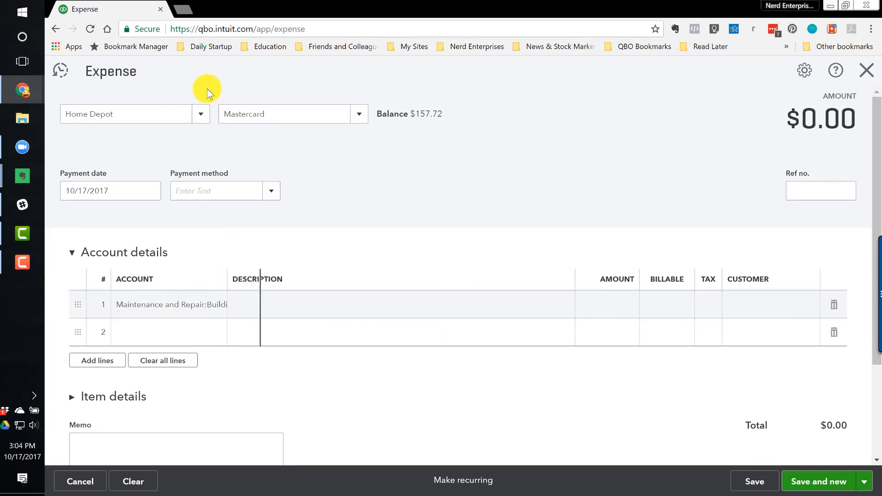
right_click(106, 9)
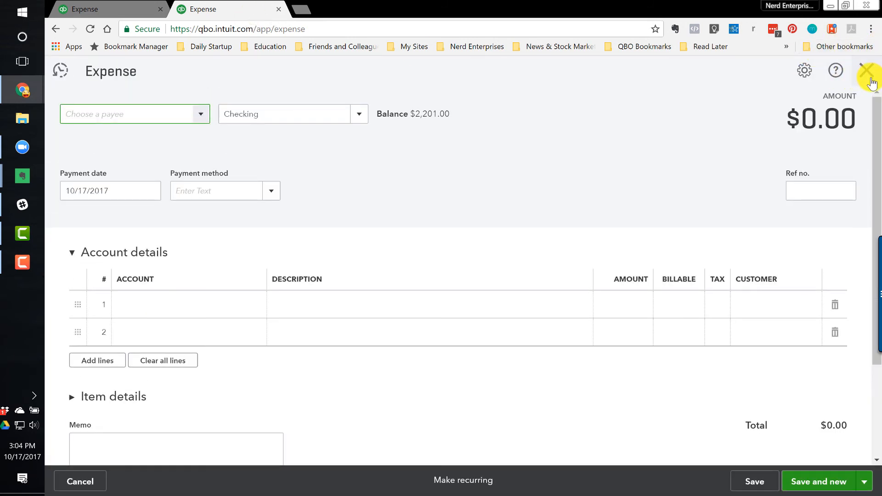
Find Building Repairs in the Chart of Accounts filtered by 'Repai', then return to the expense
left_click(874, 70)
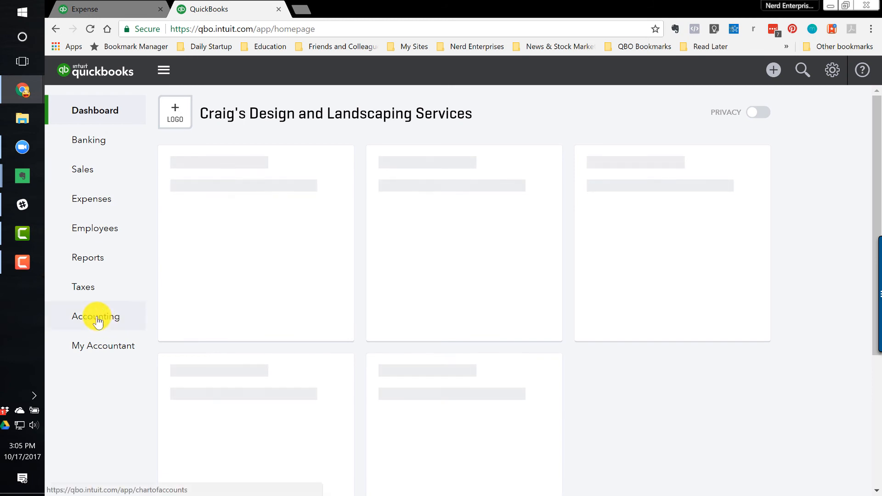
left_click(96, 316)
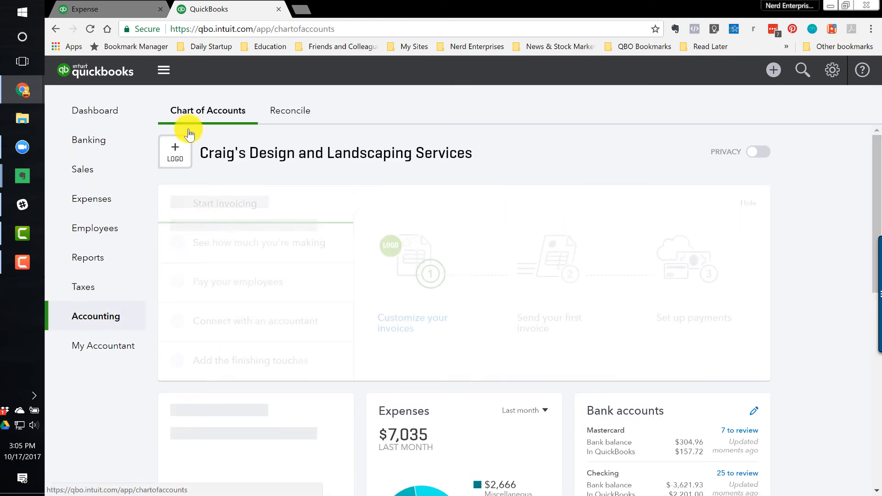
left_click(207, 110)
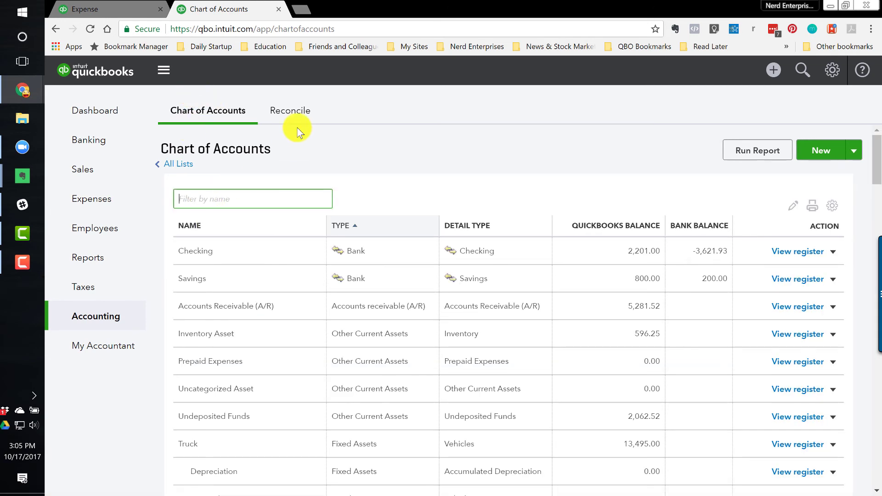
type("Repairs")
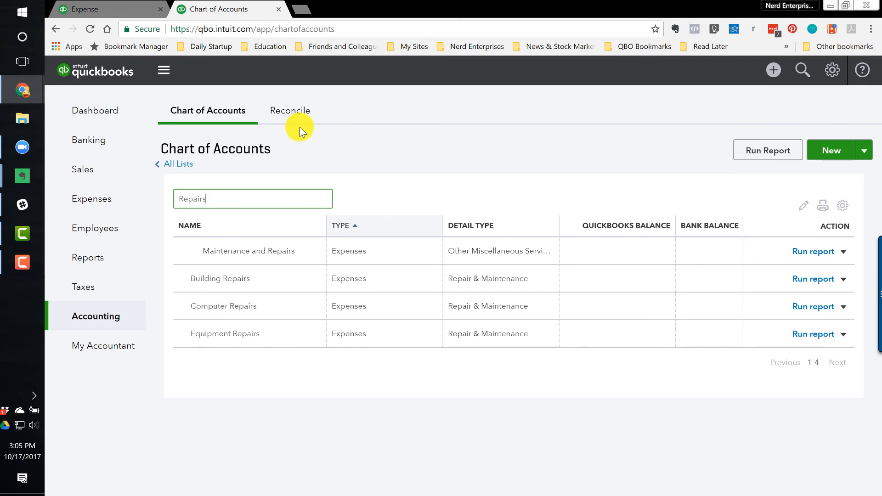
mouse_move(224, 199)
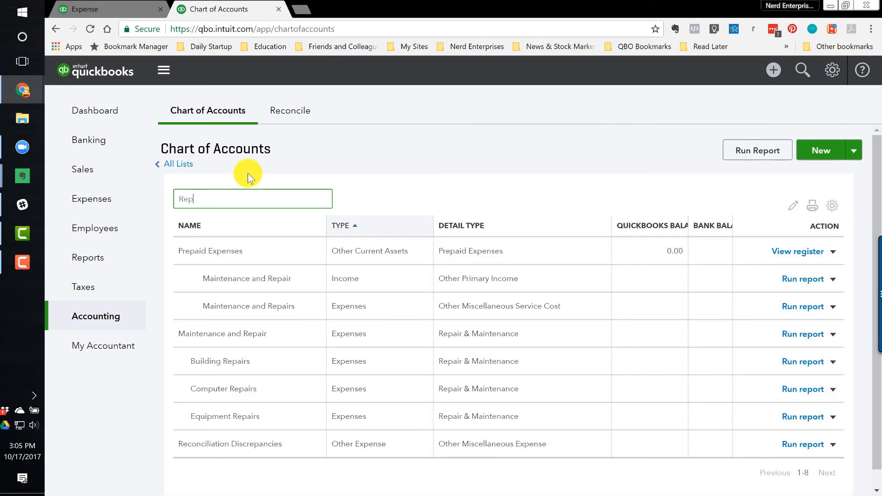
mouse_move(263, 270)
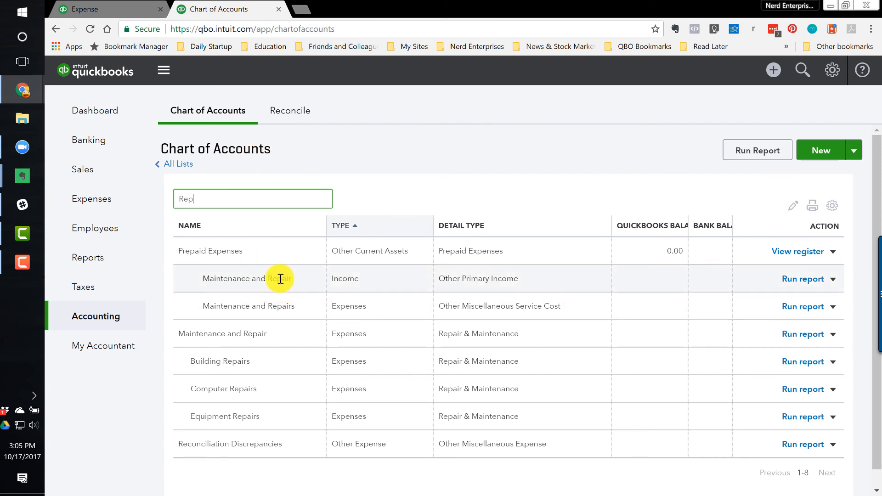
mouse_move(299, 308)
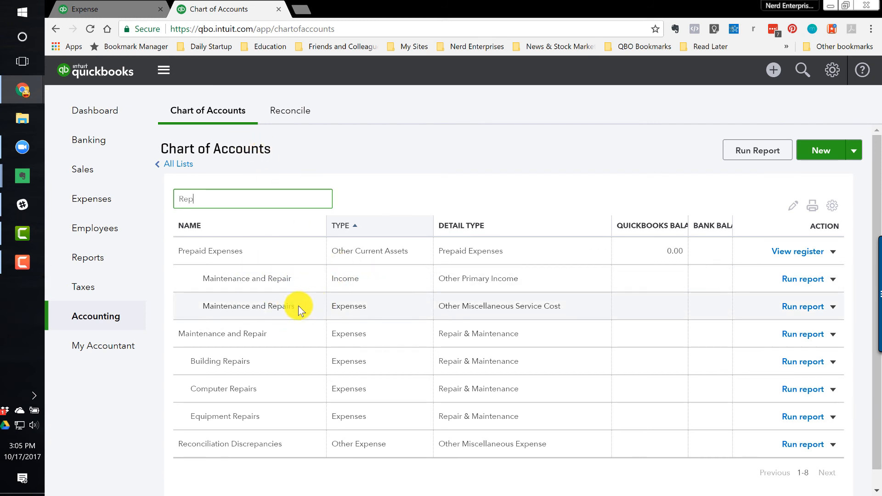
mouse_move(258, 369)
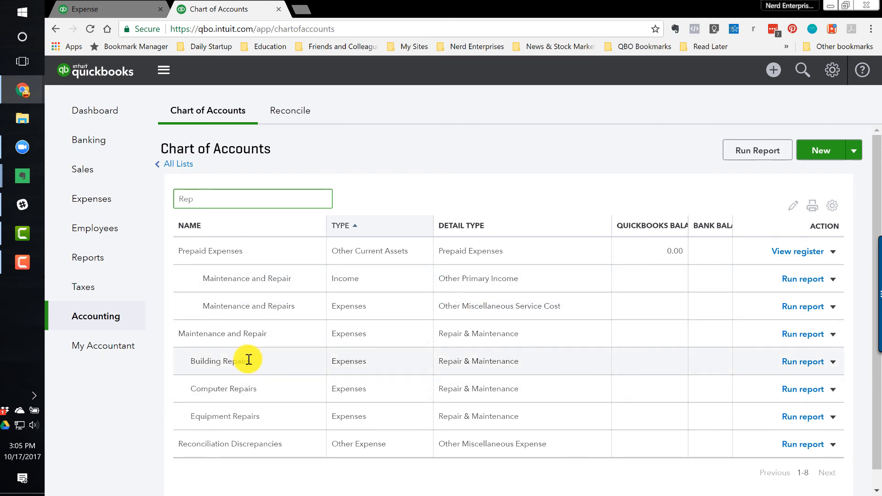
double_click(219, 360)
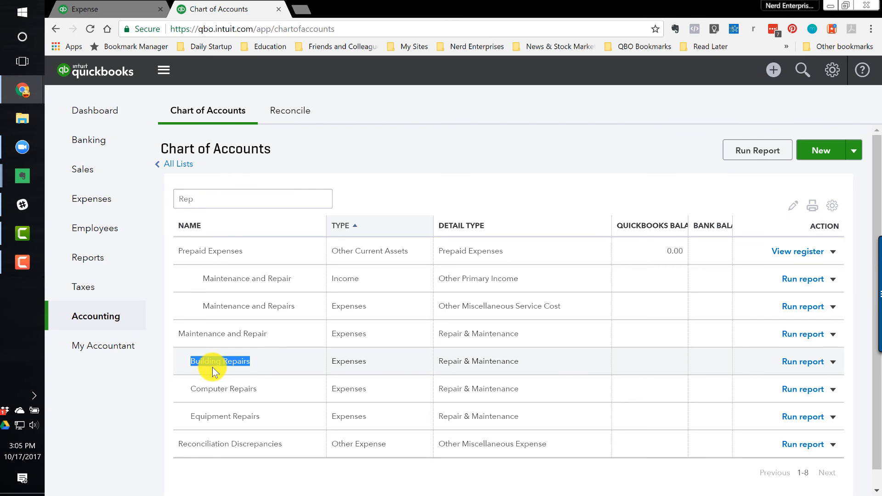
mouse_move(341, 370)
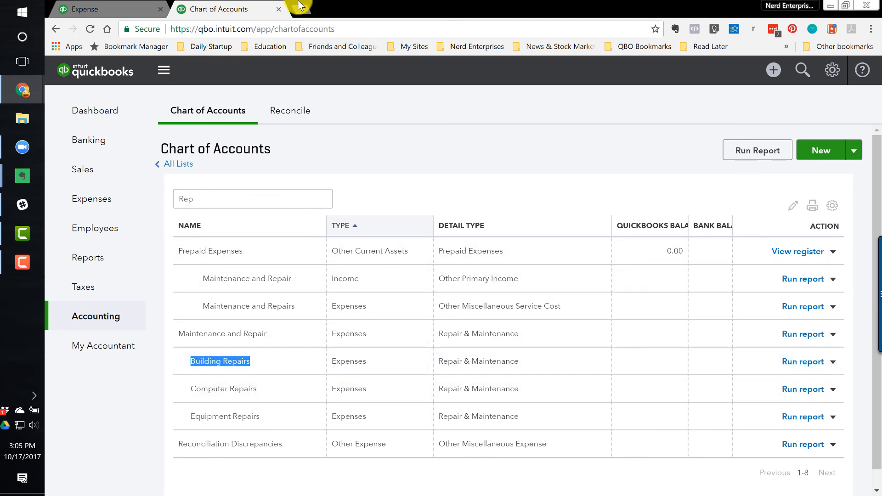
left_click(92, 9)
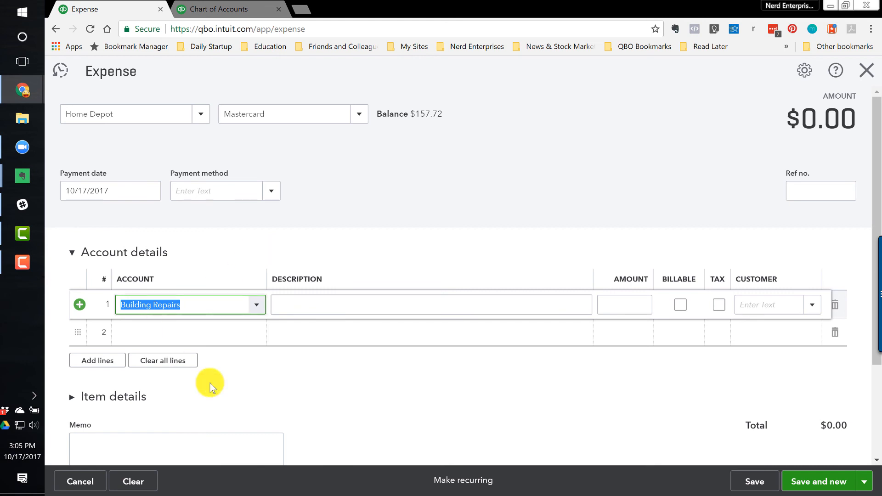
Set the first expense line to Building Repairs for $152.80
left_click(256, 305)
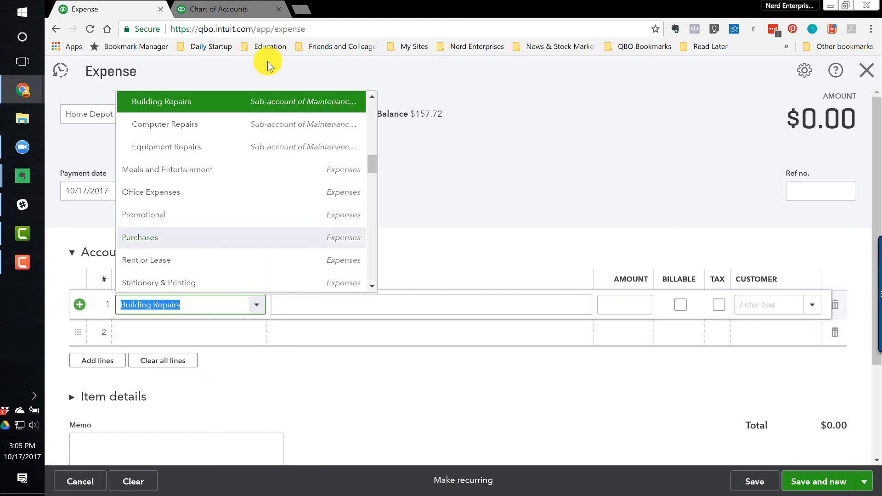
left_click(160, 102)
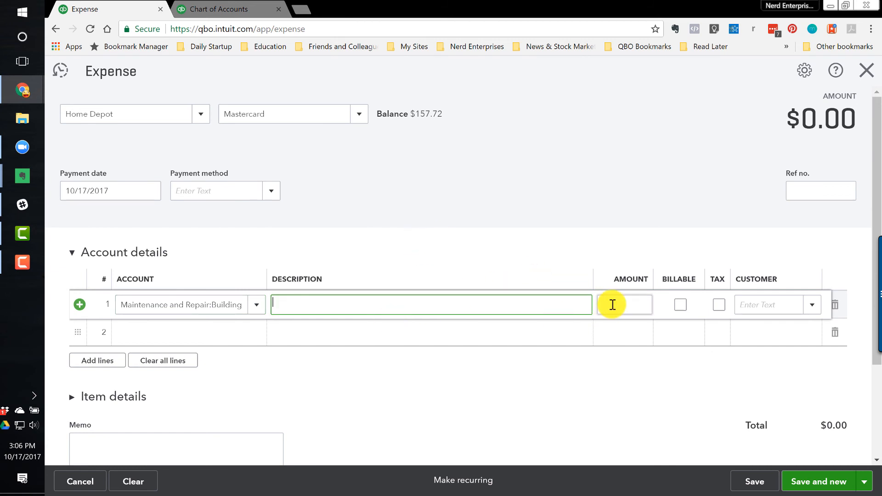
left_click(624, 304)
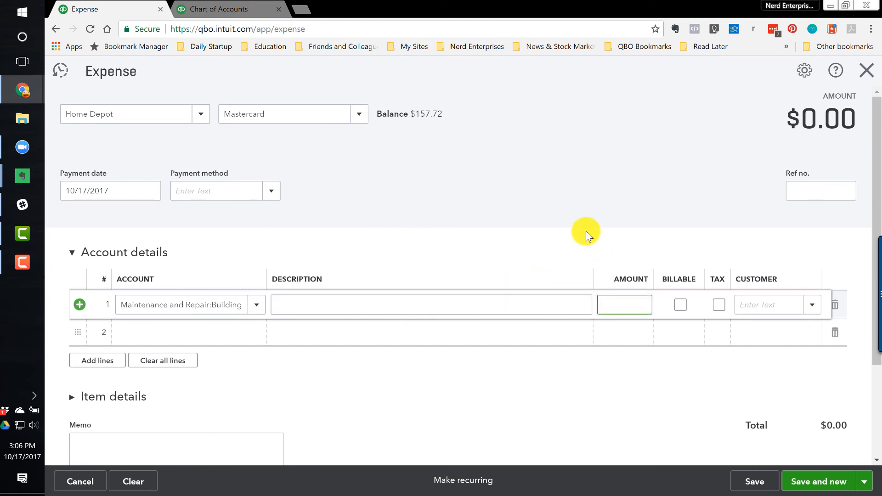
type("152.80")
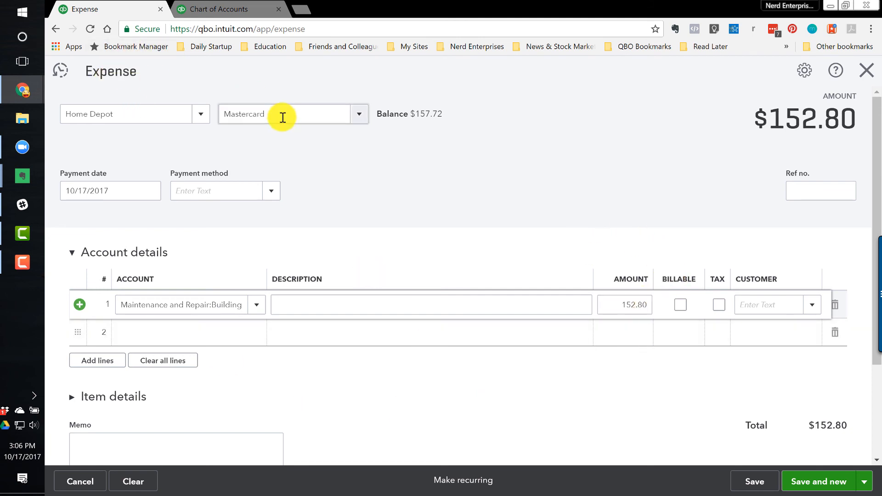
Pay the expense from Checking with reference EFT and payment method Check
left_click(359, 114)
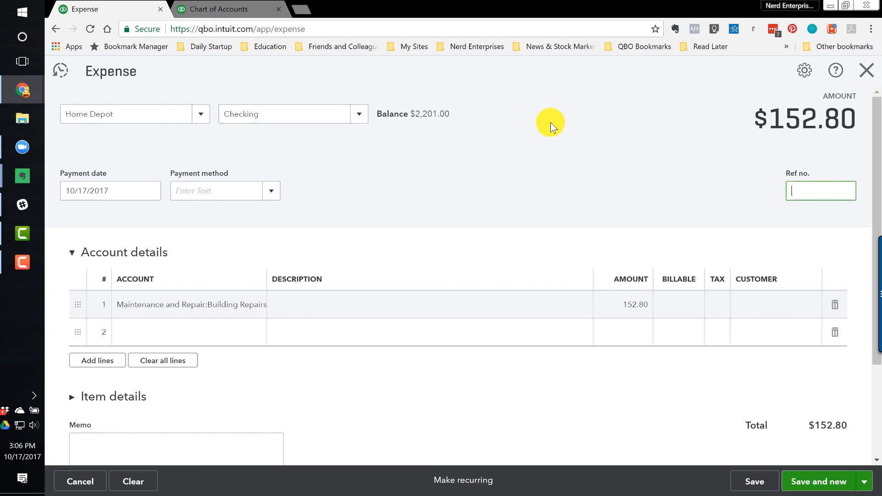
type("DEBIT")
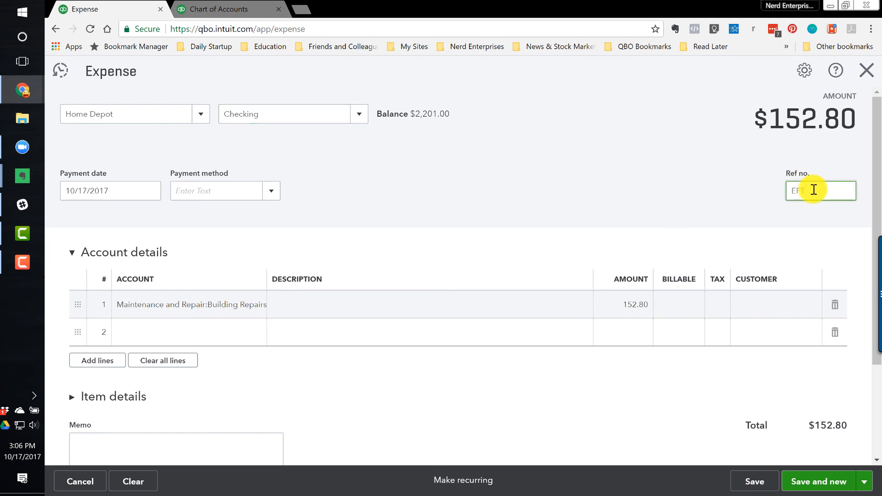
type("EFT")
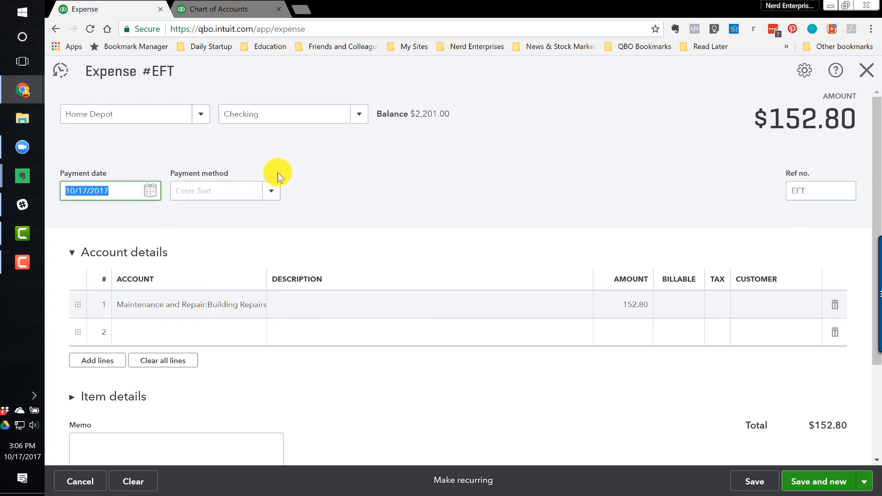
type("Check")
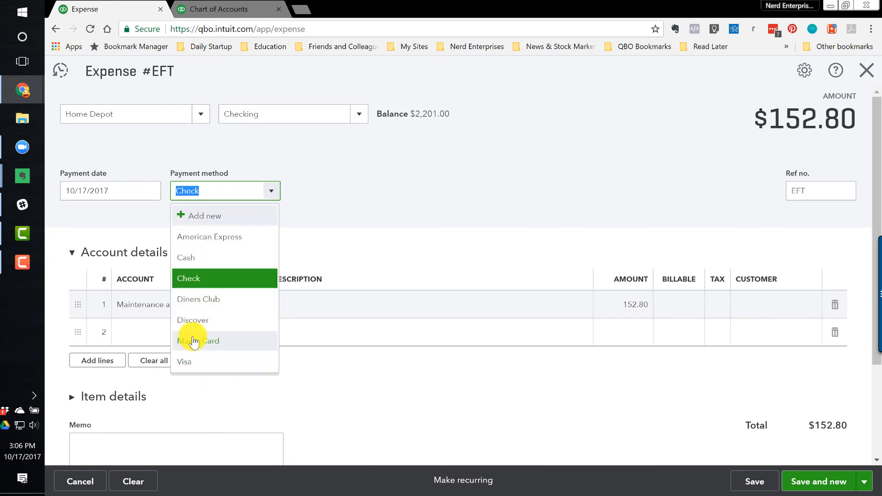
mouse_move(203, 220)
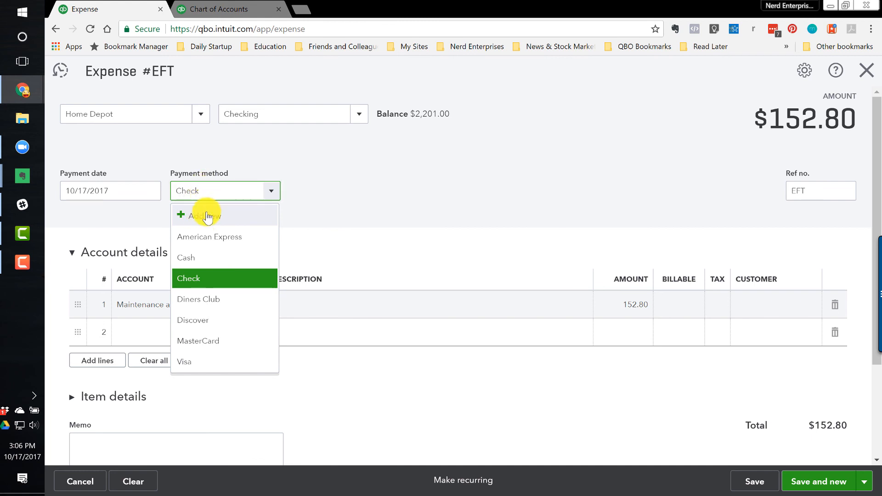
left_click(188, 278)
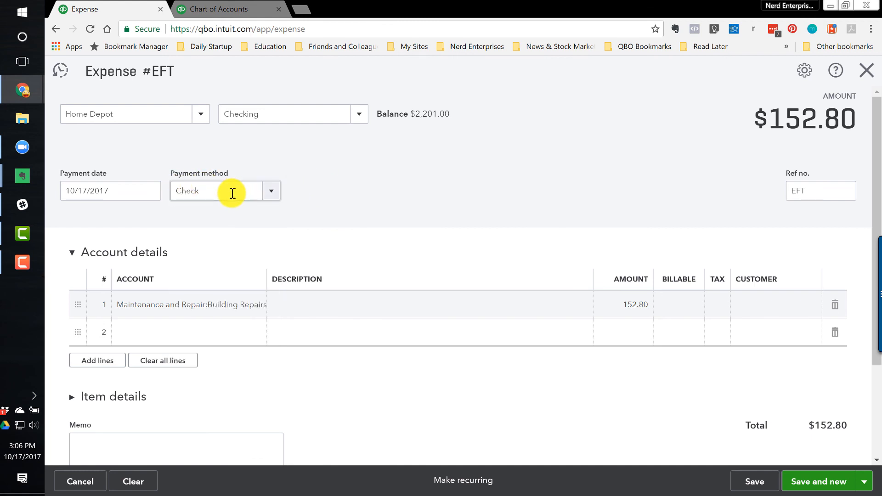